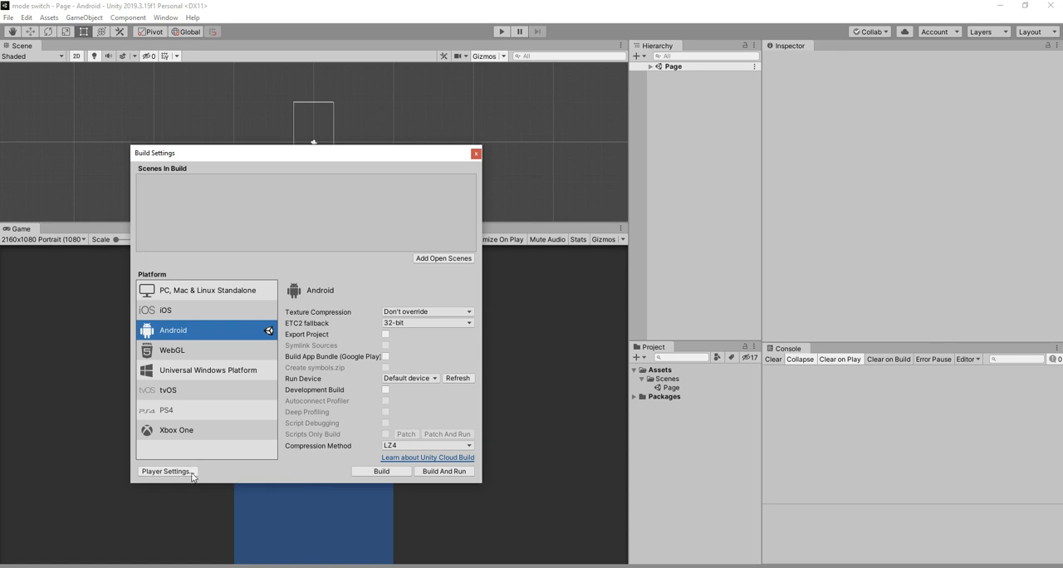
Turn off Portrait Upside Down and Landscape Left auto-rotation in Android Player Settings
{"action": "left_click", "coordinate": [165, 471]}
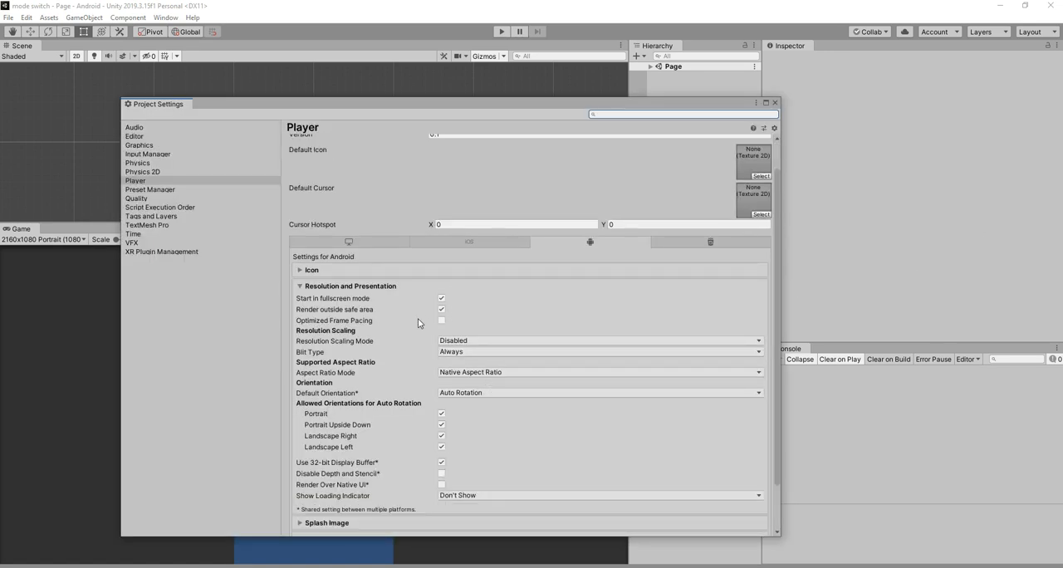
{"action": "scroll", "scroll_direction": "down", "scroll_amount": 3}
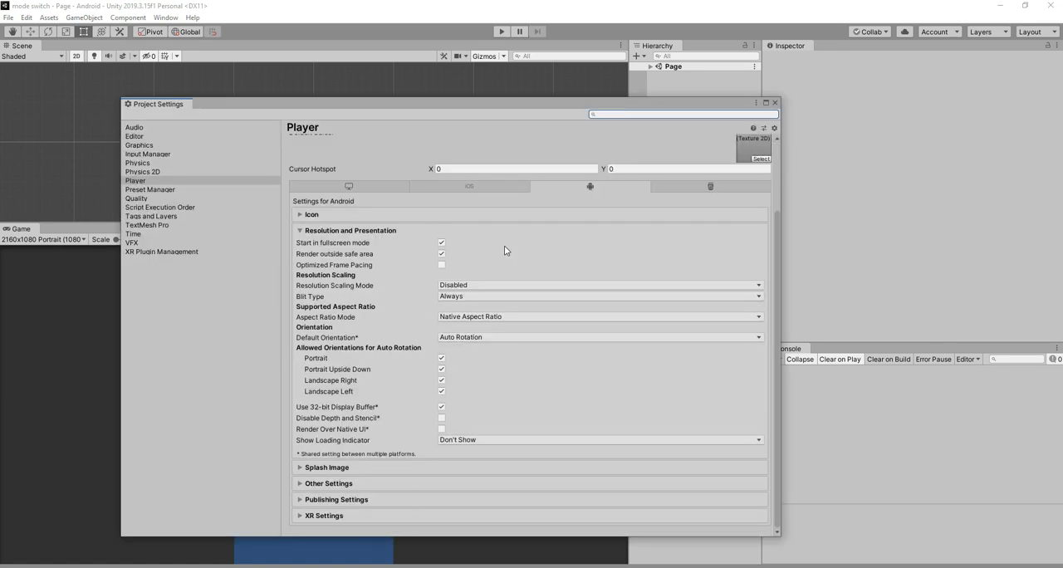
{"action": "mouse_move", "coordinate": [422, 273]}
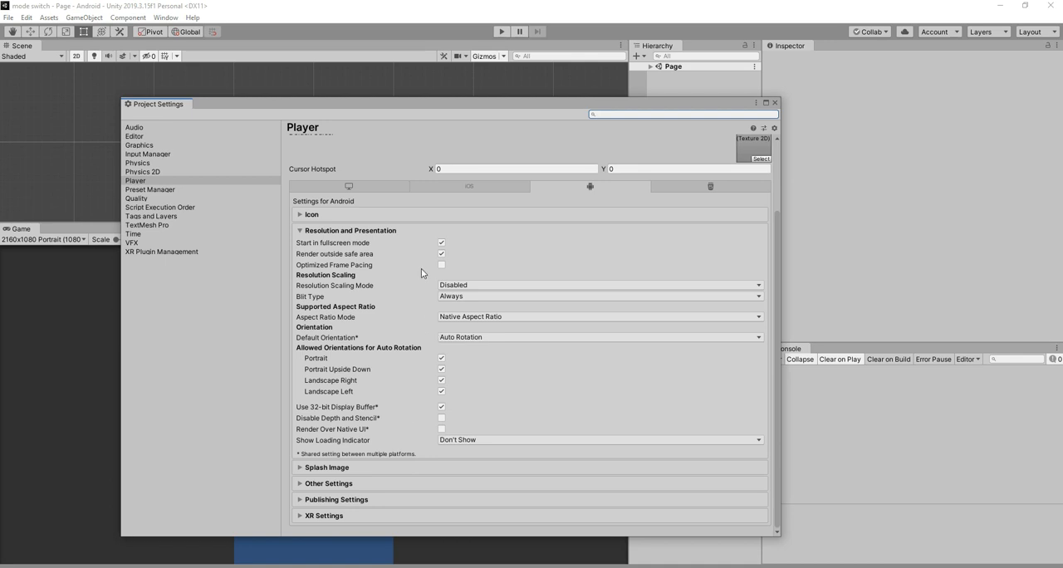
{"action": "mouse_move", "coordinate": [452, 382]}
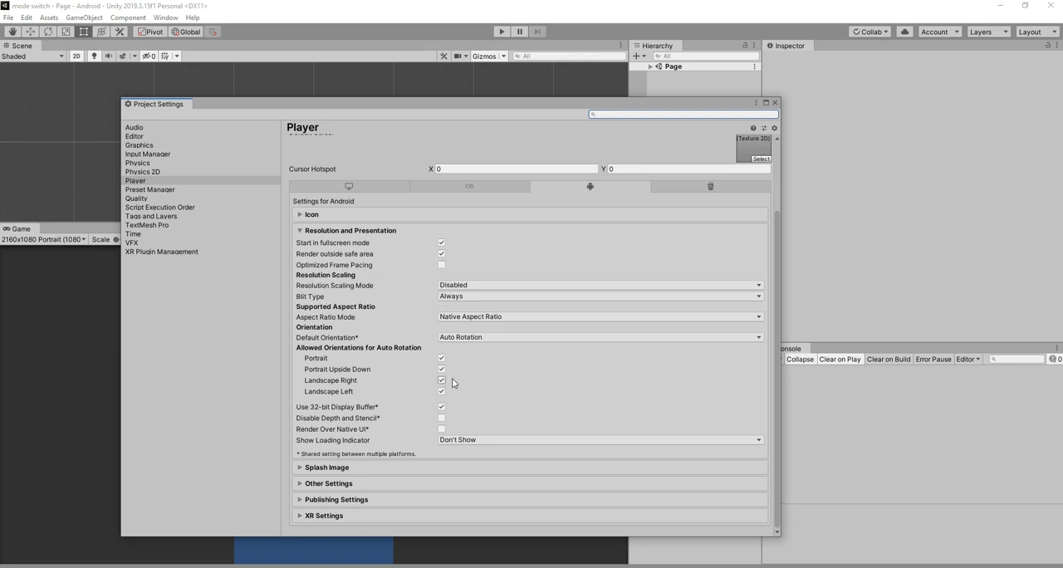
{"action": "left_click", "coordinate": [441, 369]}
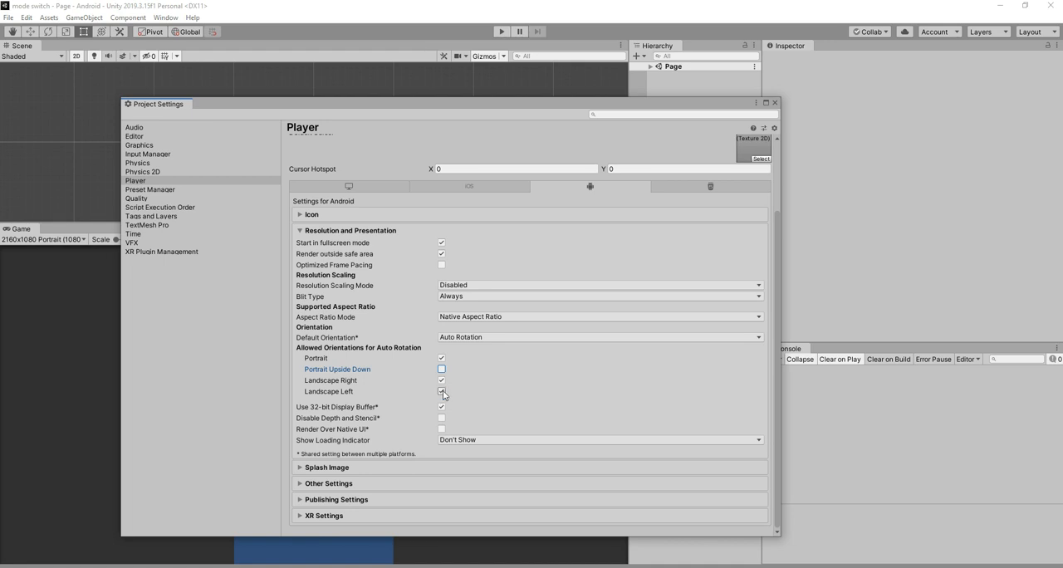
{"action": "left_click", "coordinate": [441, 391]}
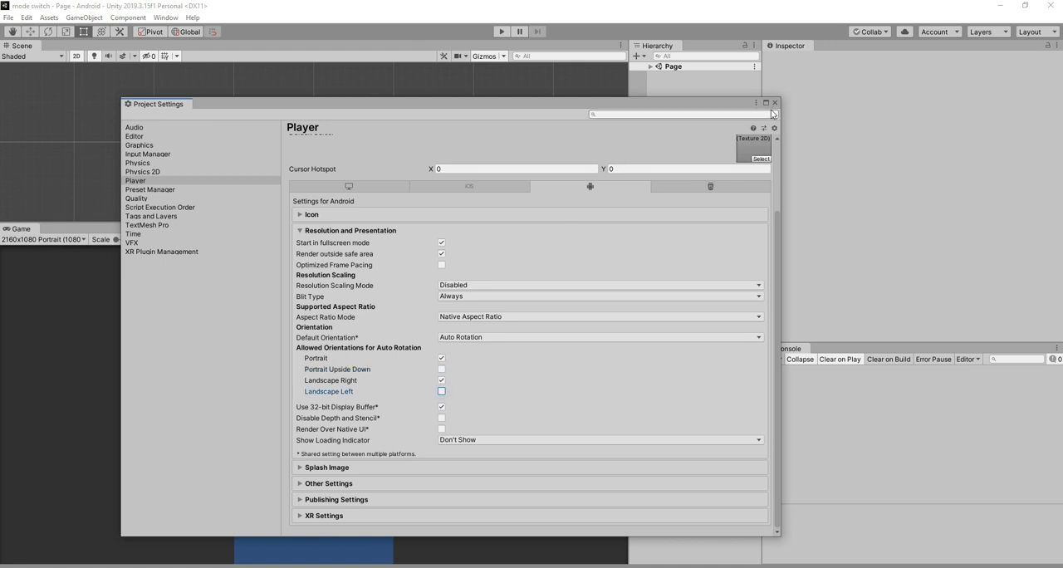
{"action": "scroll", "scroll_direction": "up", "scroll_amount": 3}
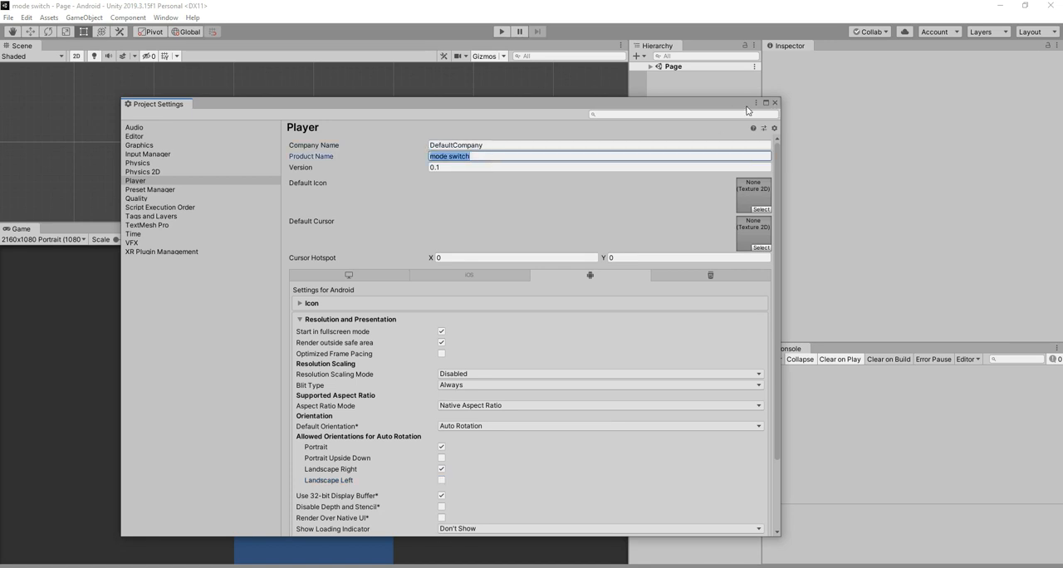
{"action": "left_click", "coordinate": [773, 103]}
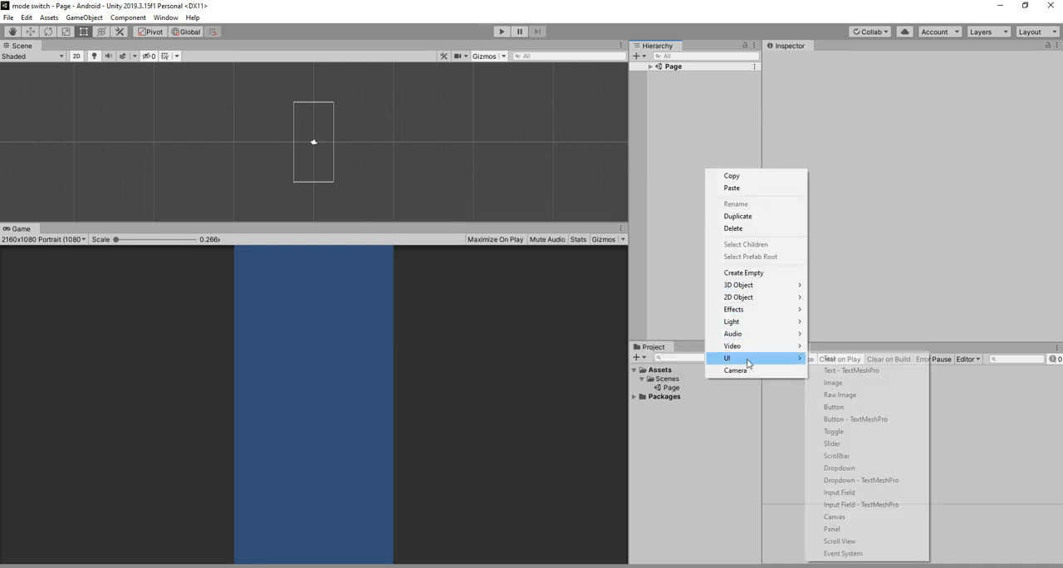
{"action": "mouse_move", "coordinate": [839, 493]}
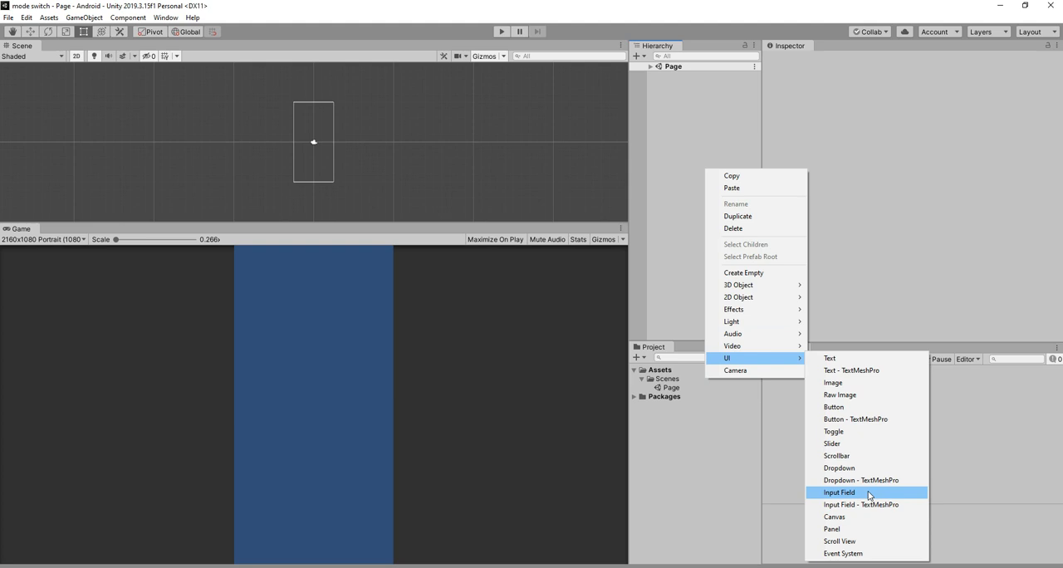
{"action": "mouse_move", "coordinate": [860, 530]}
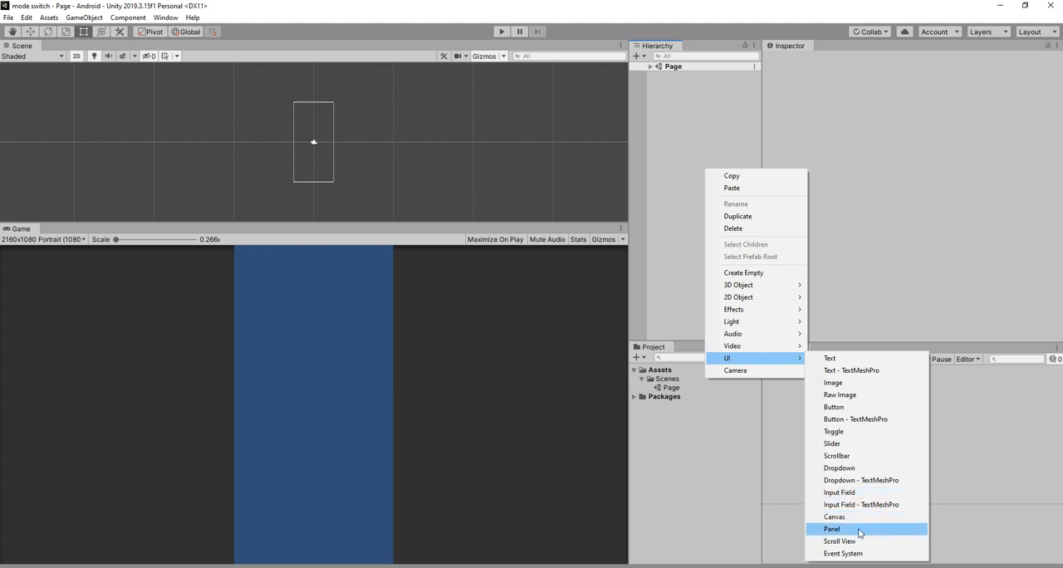
Add a UI Panel and set its Image colour to an opaque pale blue-grey
{"action": "left_click", "coordinate": [832, 530]}
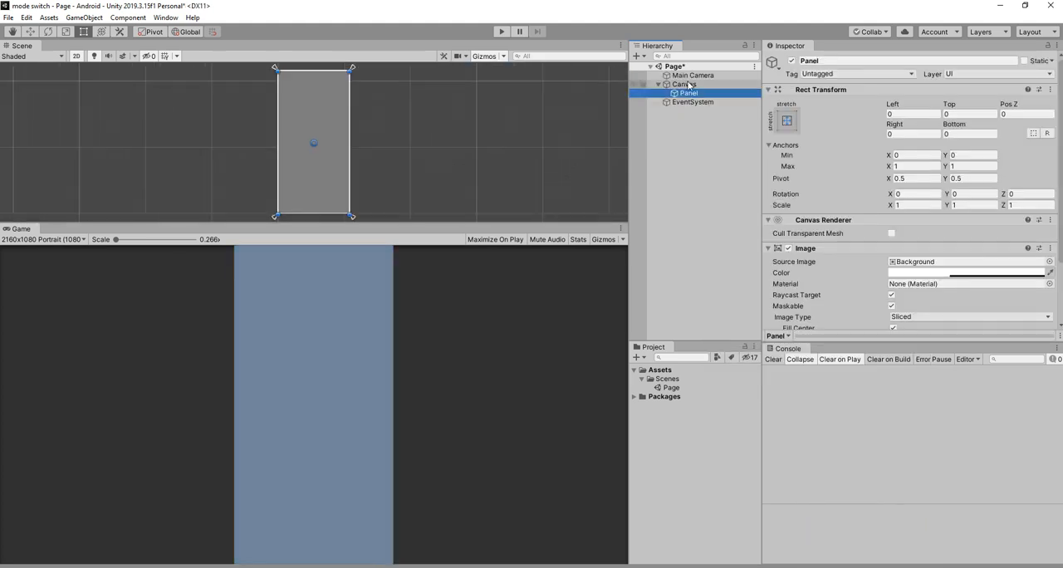
{"action": "left_click", "coordinate": [683, 84]}
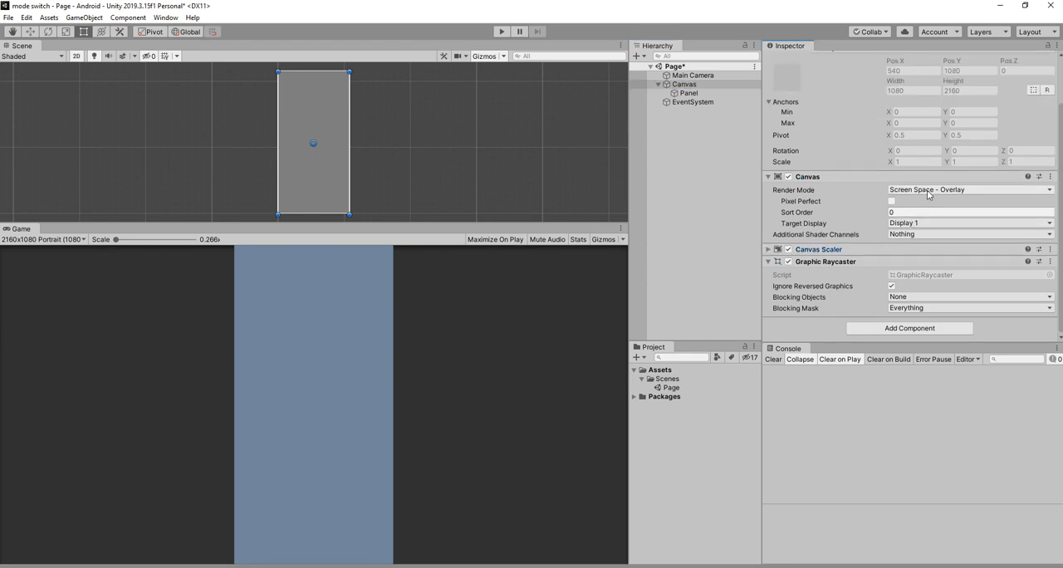
{"action": "left_click", "coordinate": [687, 93]}
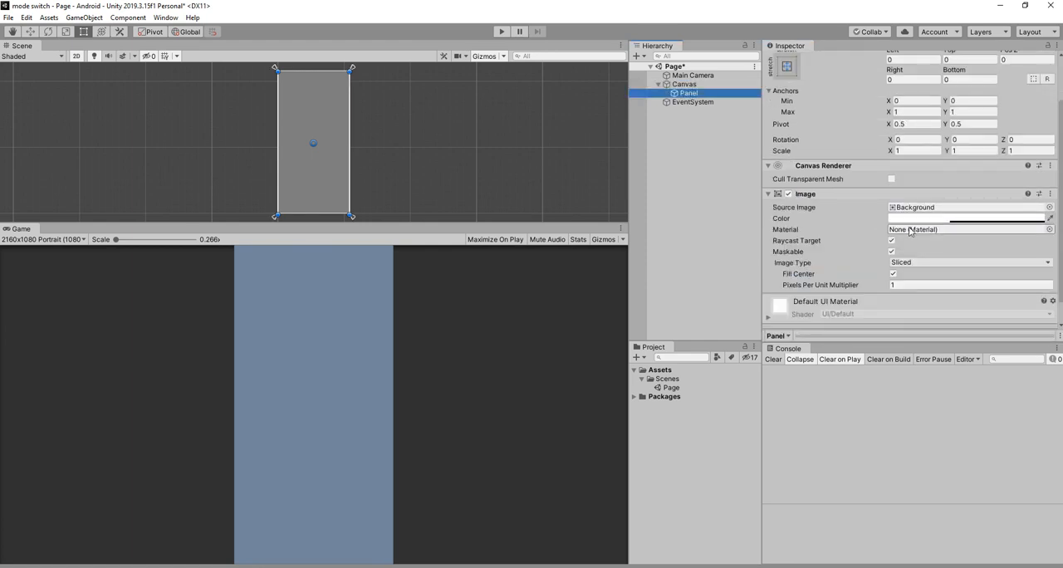
{"action": "left_click", "coordinate": [965, 218]}
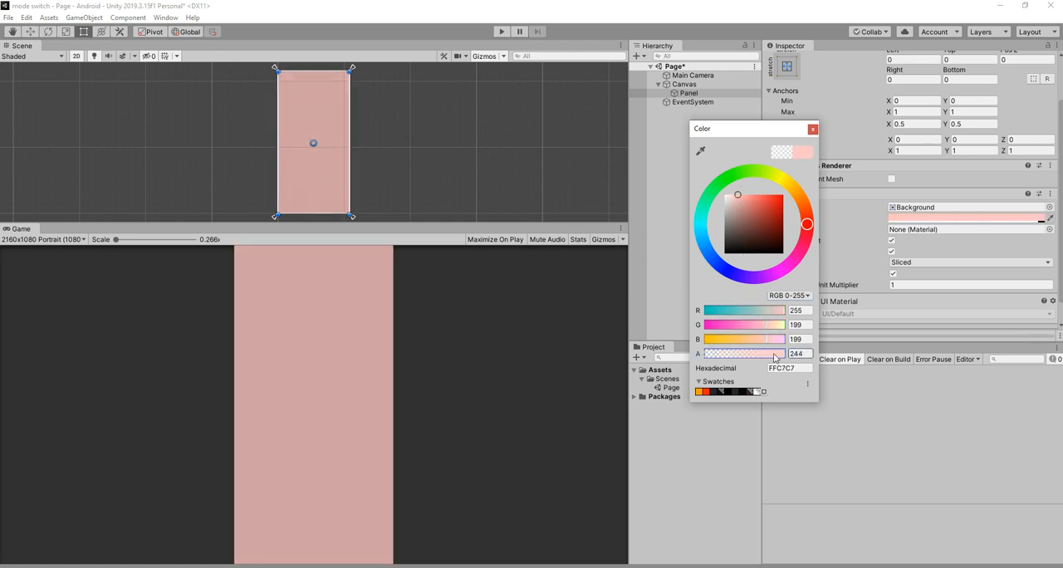
{"action": "left_click_drag", "start_coordinate": [773, 353], "coordinate": [777, 353]}
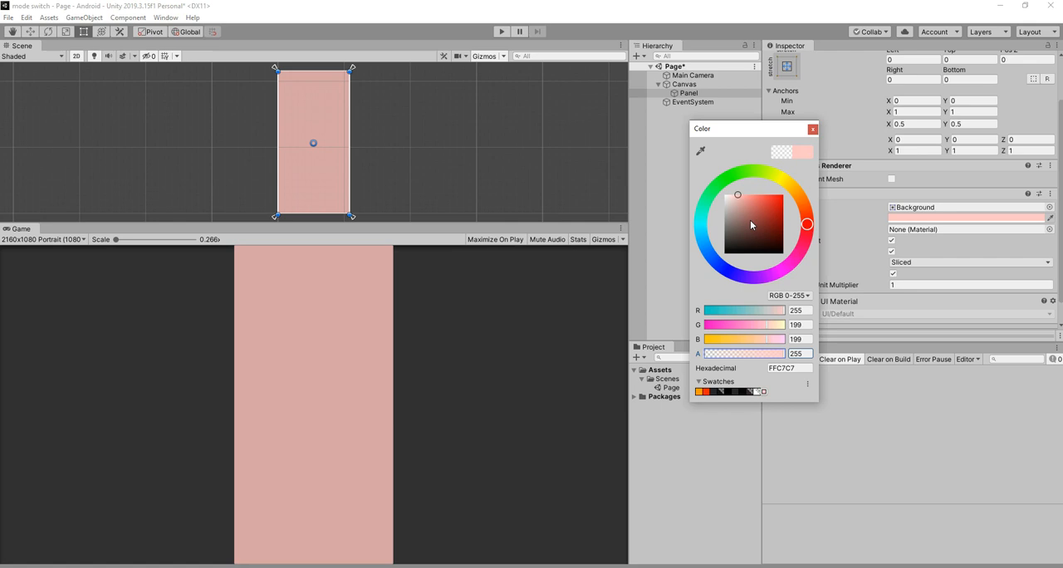
{"action": "left_click", "coordinate": [753, 232]}
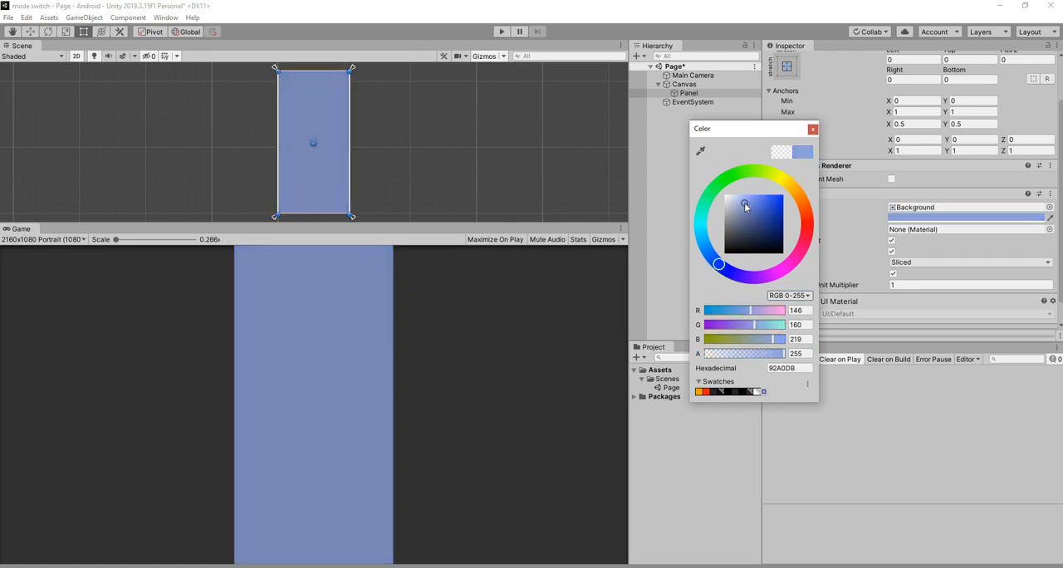
{"action": "left_click", "coordinate": [812, 129]}
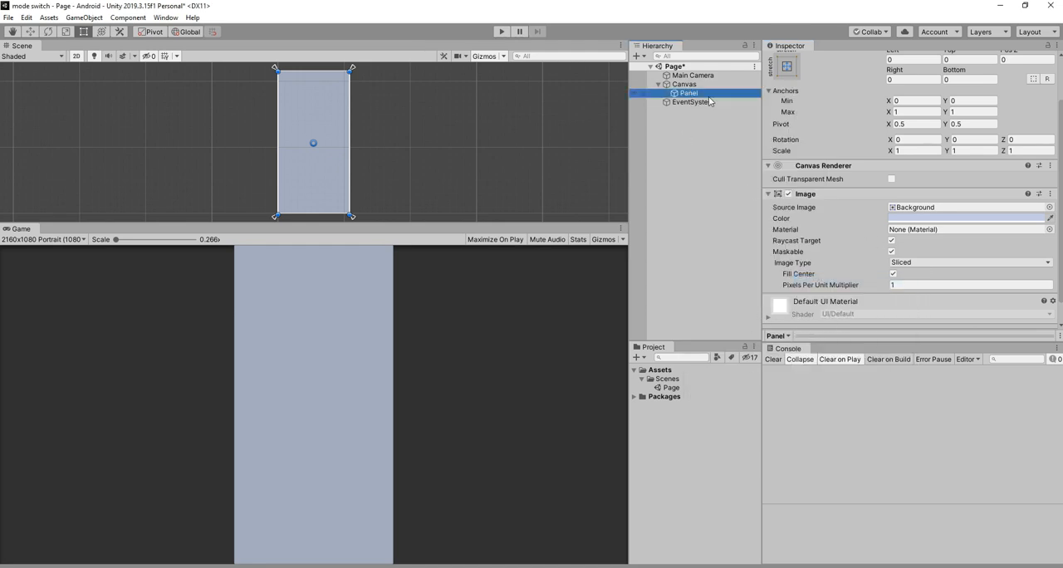
Set the heading text to 'Signup Page' and rename the panel Panel_Signup
{"action": "left_click", "coordinate": [693, 101]}
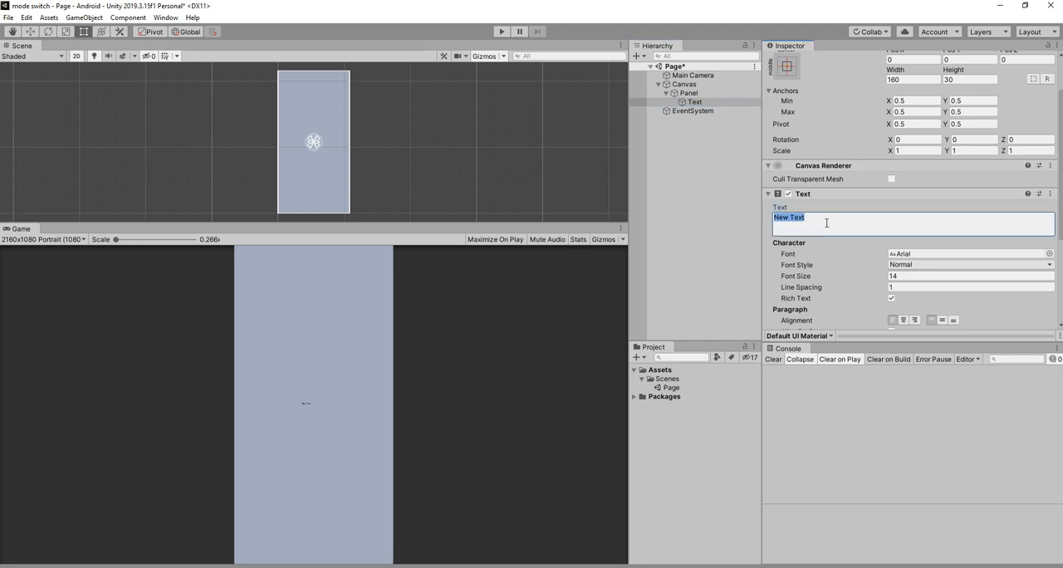
{"action": "type", "text": "Somgl"}
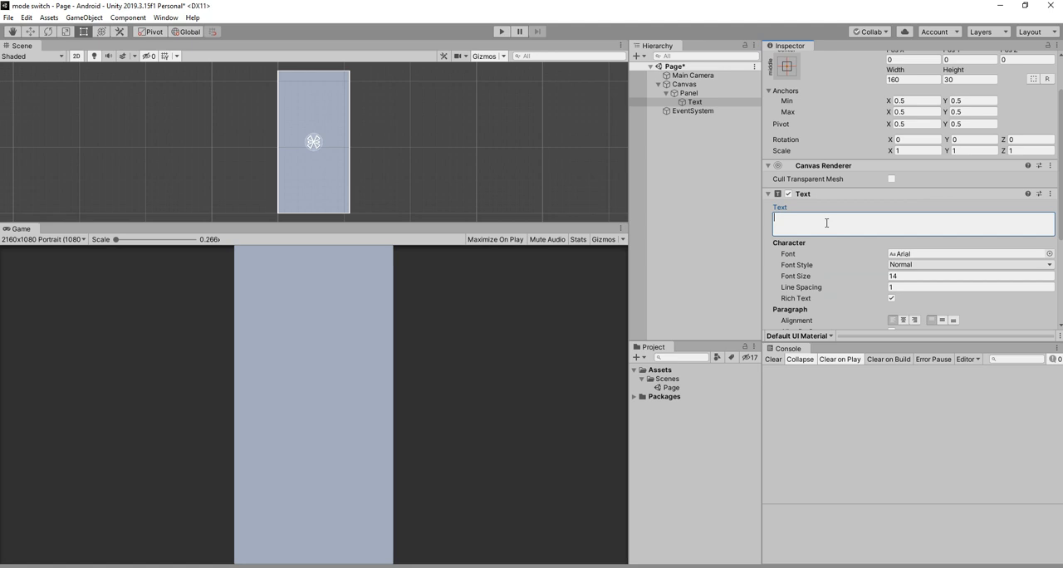
{"action": "type", "text": "Sign"}
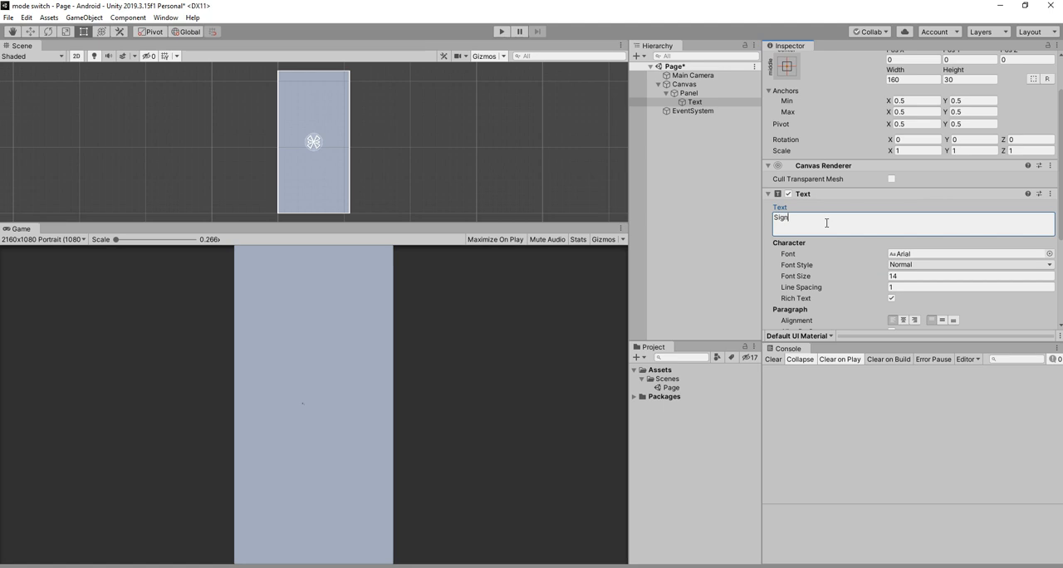
{"action": "type", "text": "up Page"}
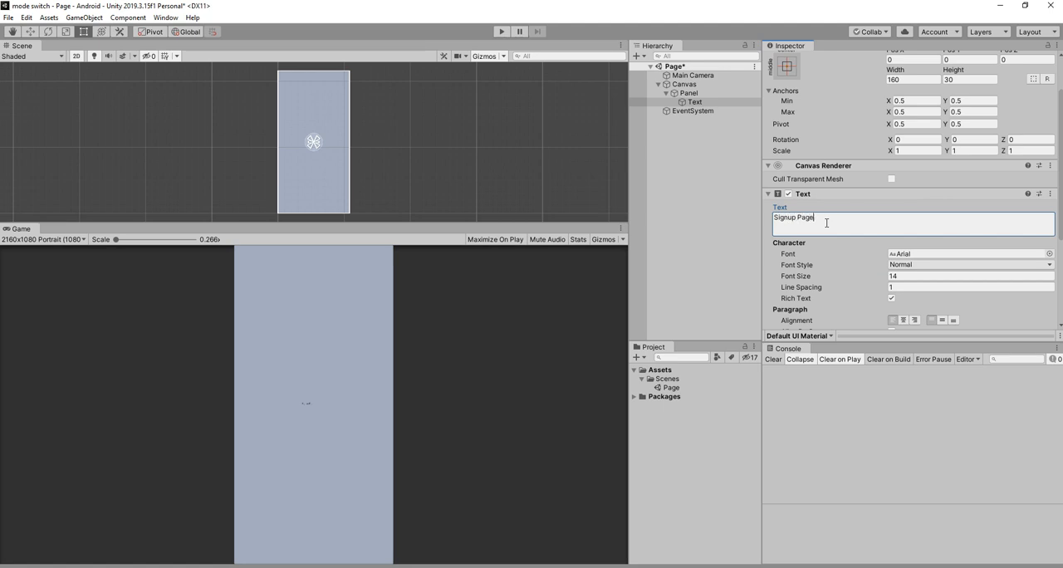
{"action": "left_click", "coordinate": [688, 93]}
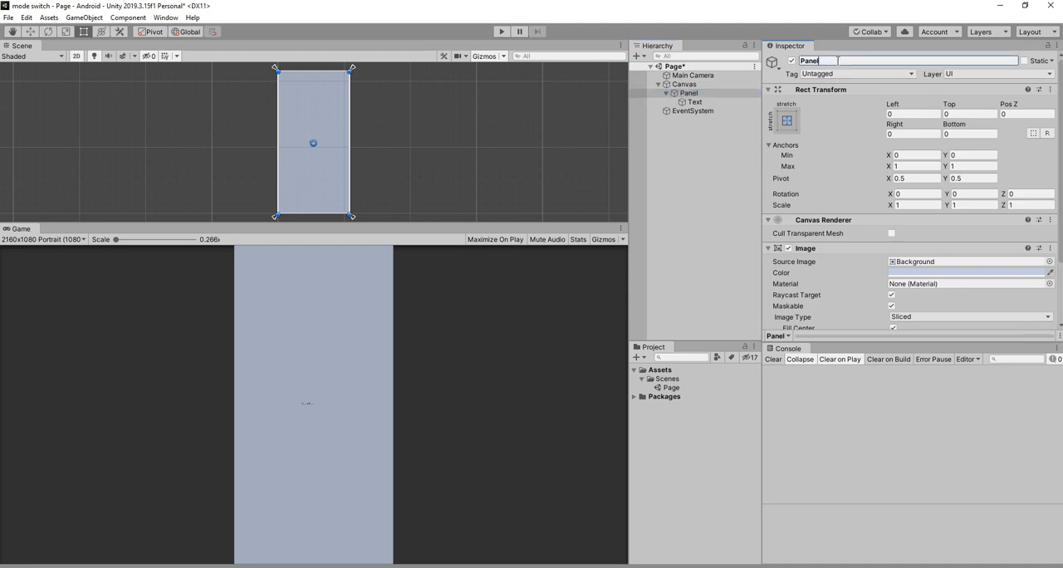
{"action": "type", "text": "_Signup"}
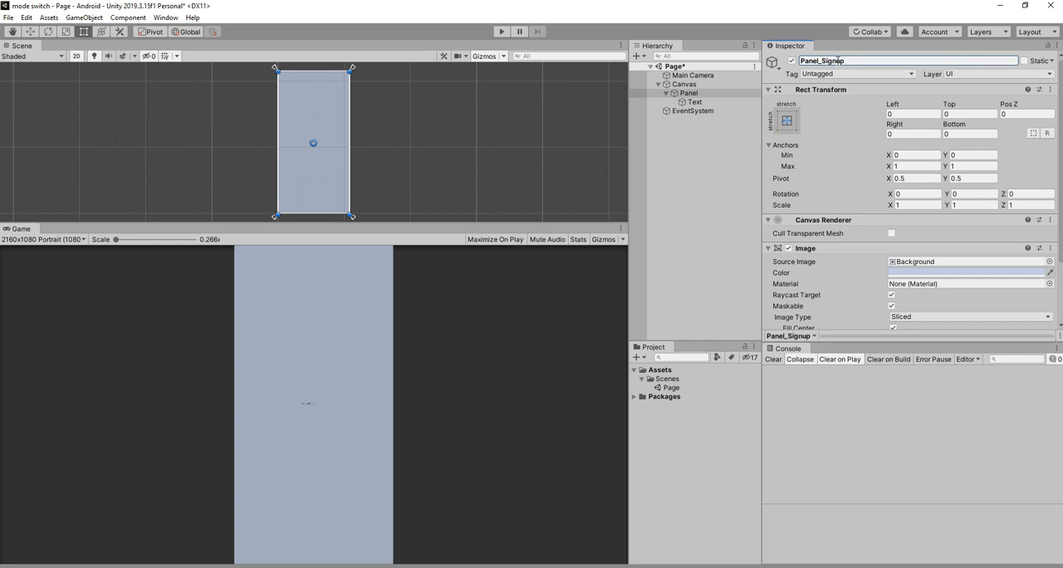
{"action": "left_click", "coordinate": [694, 102]}
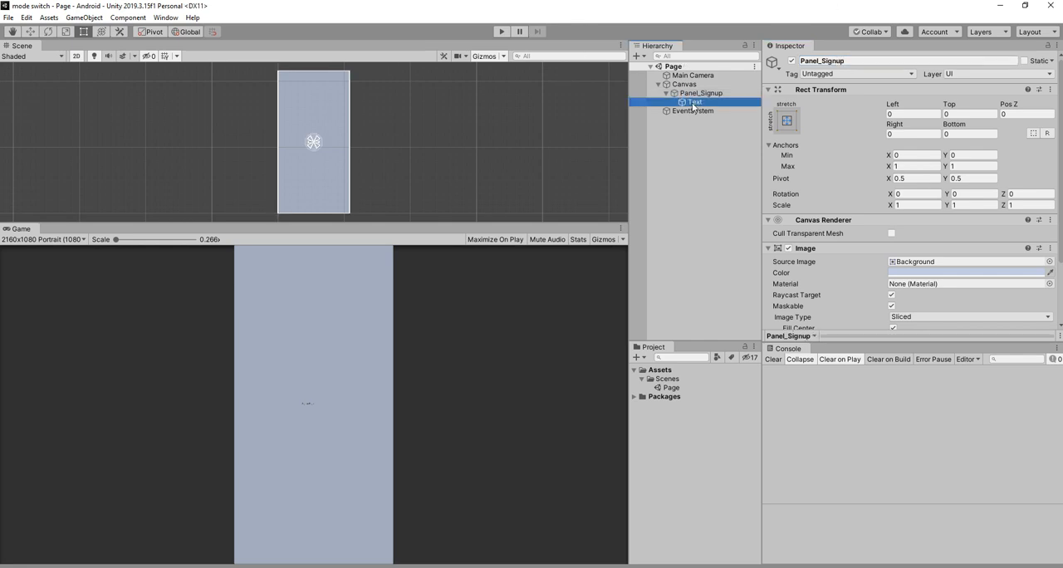
Toggle Best Fit on the heading and enlarge its font size to 70
{"action": "left_click", "coordinate": [693, 101]}
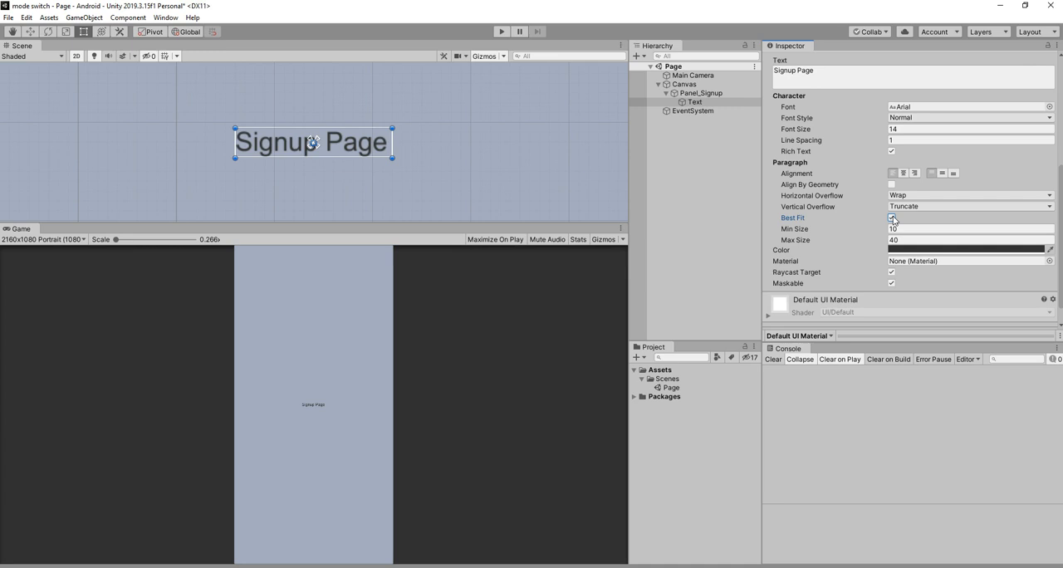
{"action": "left_click", "coordinate": [788, 121]}
{"action": "type", "text": "265"}
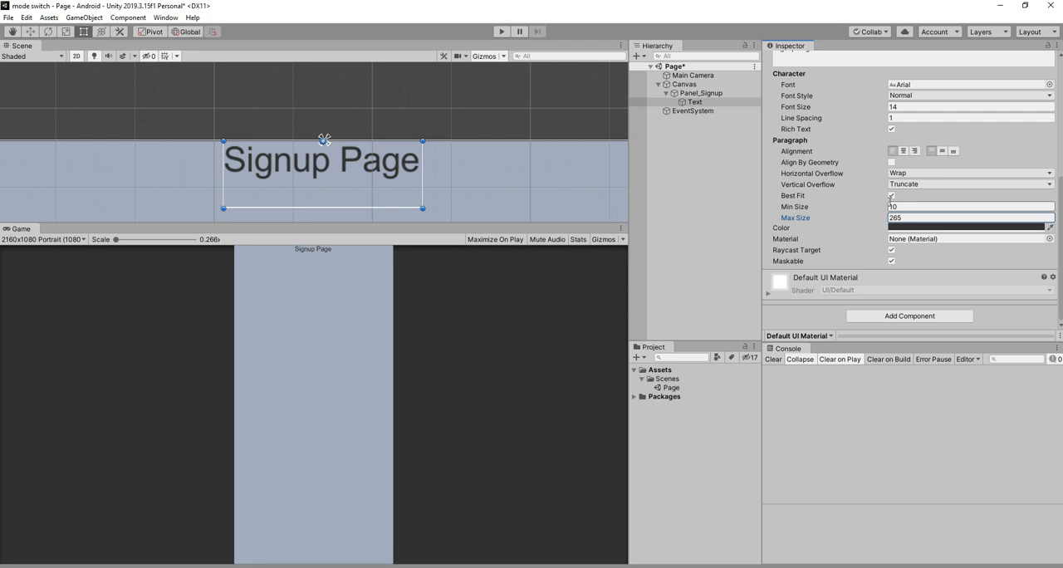
{"action": "left_click", "coordinate": [891, 196]}
{"action": "type", "text": "70"}
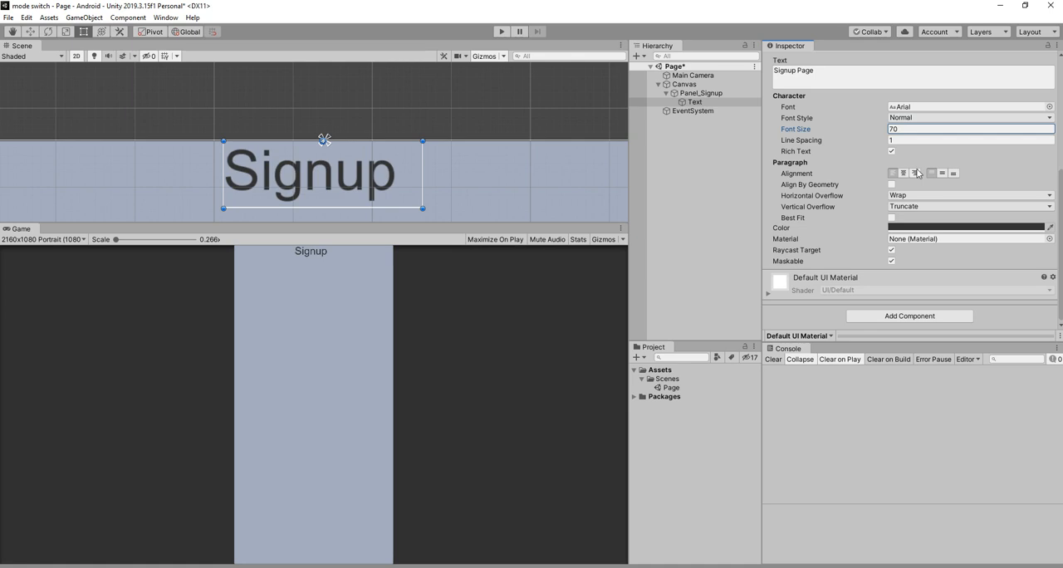
{"action": "left_click", "coordinate": [701, 93]}
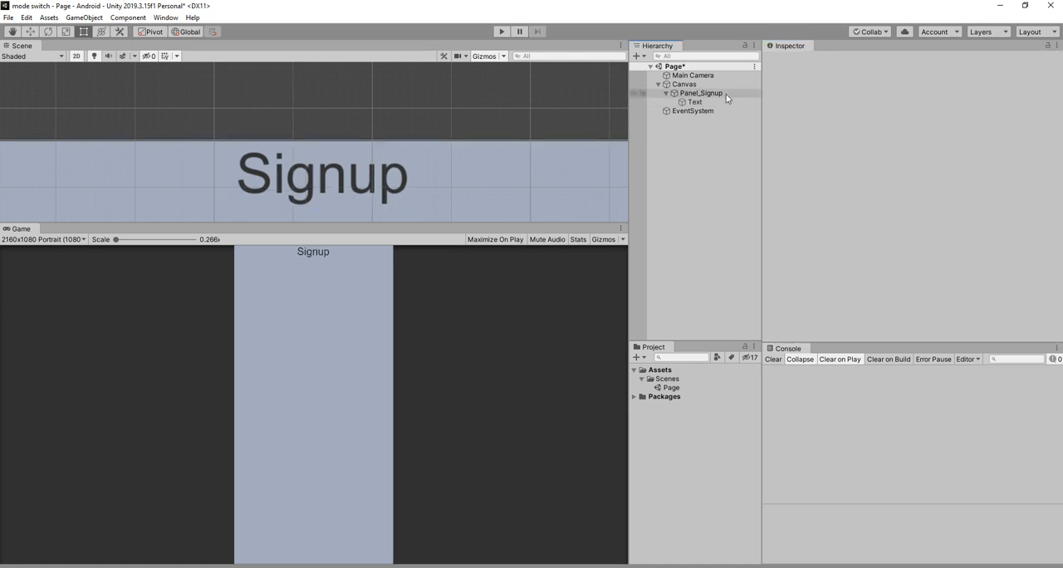
Add a button labelled 'Go to Login' under Panel_Signup, then duplicate the panel
{"action": "left_click", "coordinate": [700, 92]}
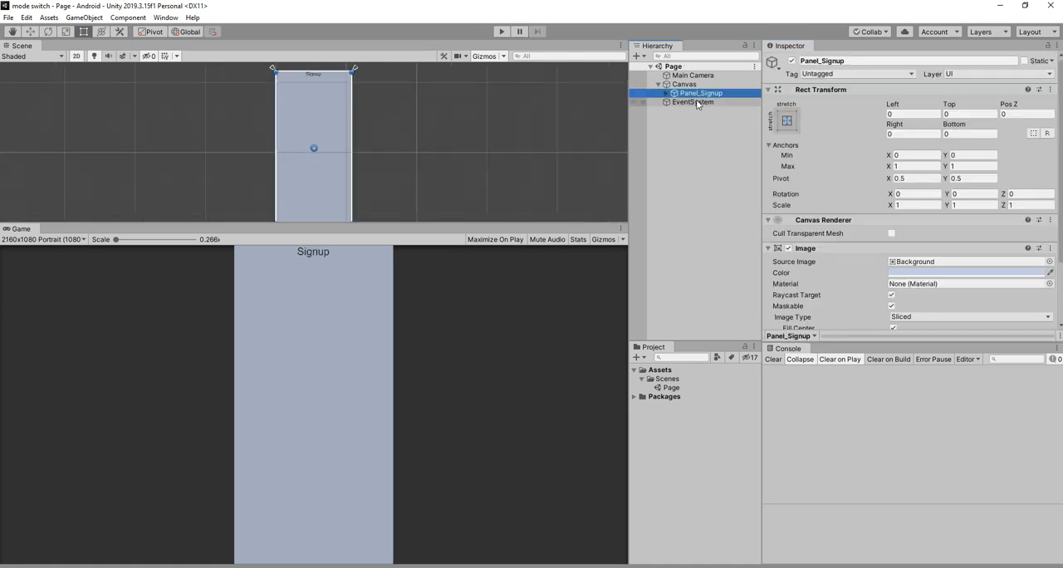
{"action": "right_click", "coordinate": [700, 93]}
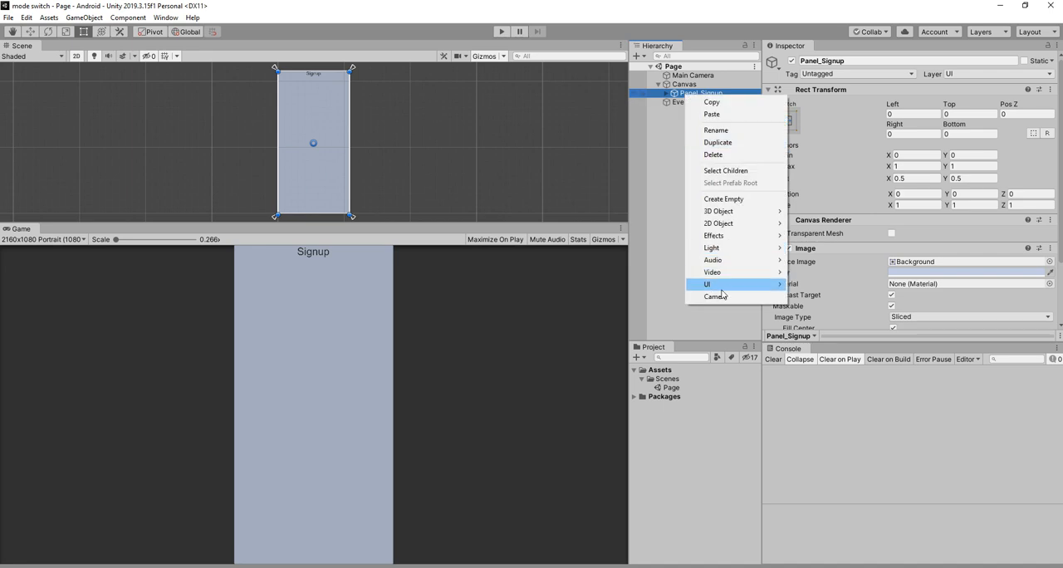
{"action": "left_click", "coordinate": [706, 284]}
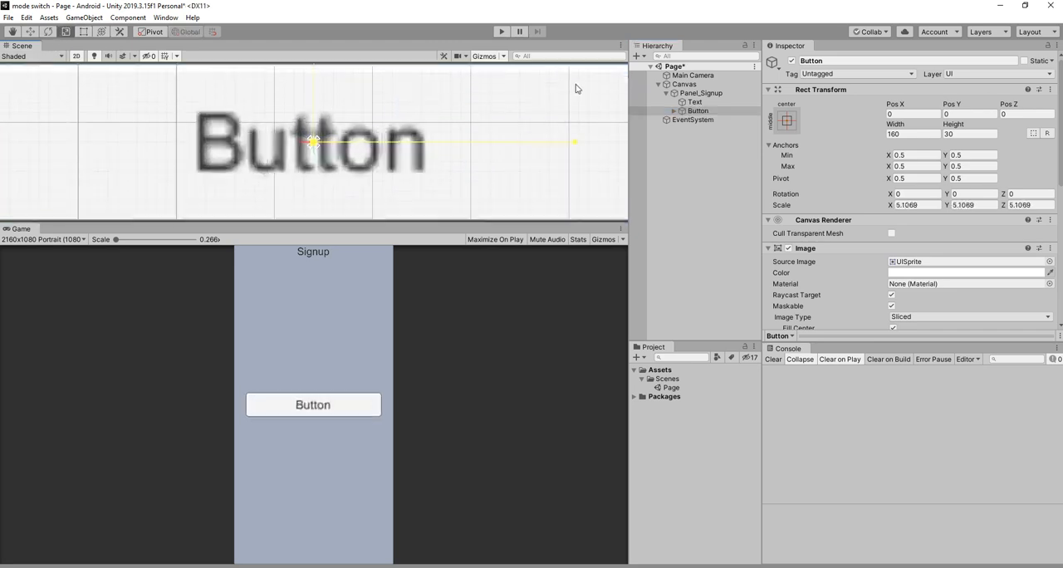
{"action": "left_click", "coordinate": [698, 111]}
{"action": "type", "text": "Gp"}
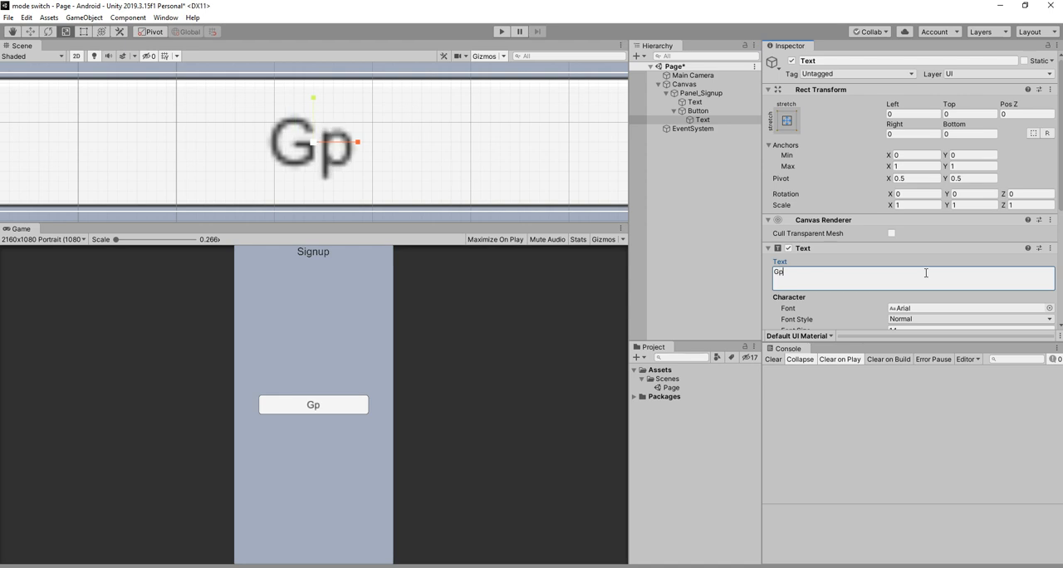
{"action": "type", "text": "Go to"}
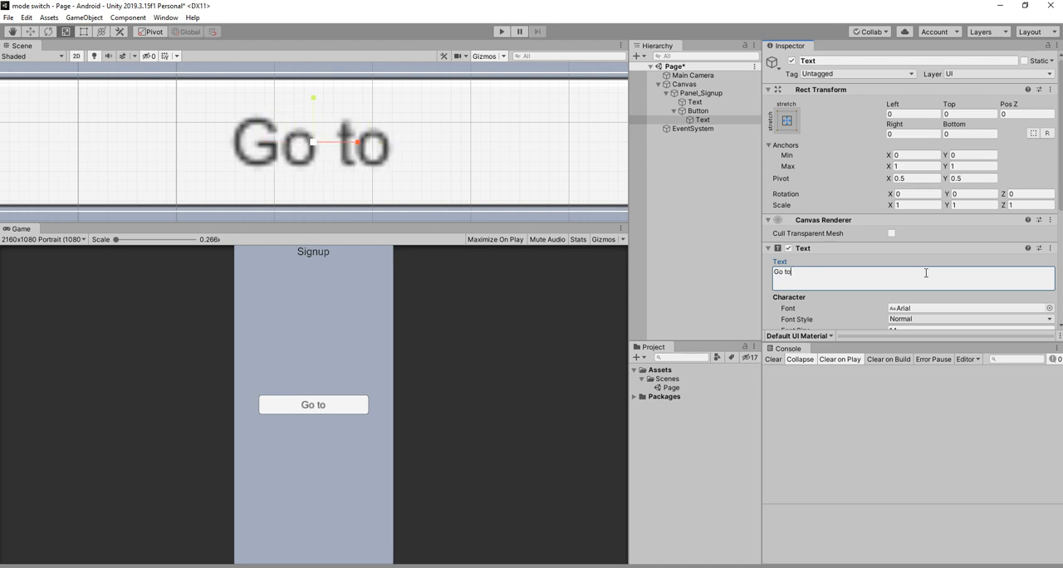
{"action": "type", "text": "Logi"}
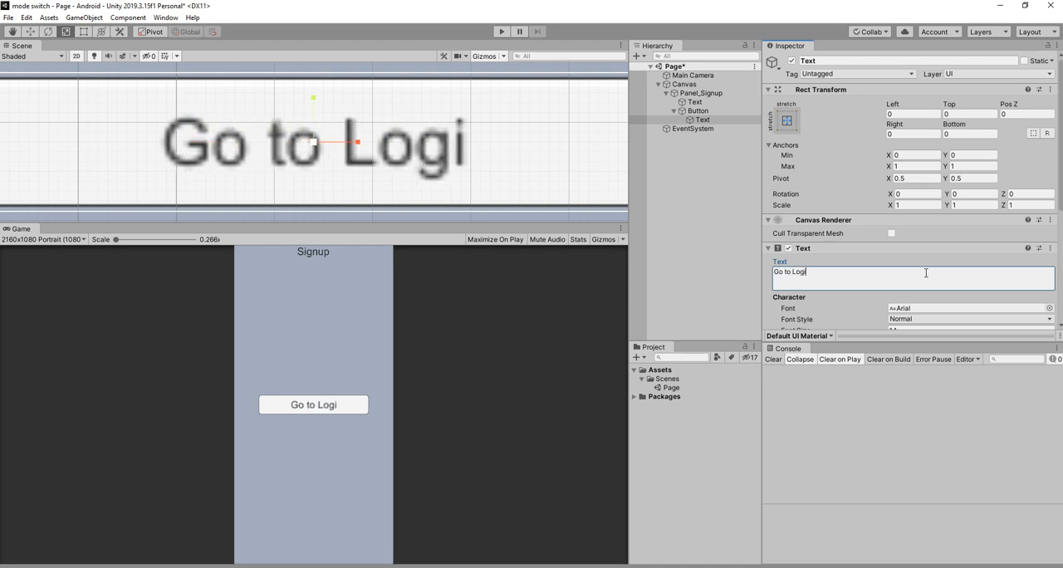
{"action": "type", "text": "n"}
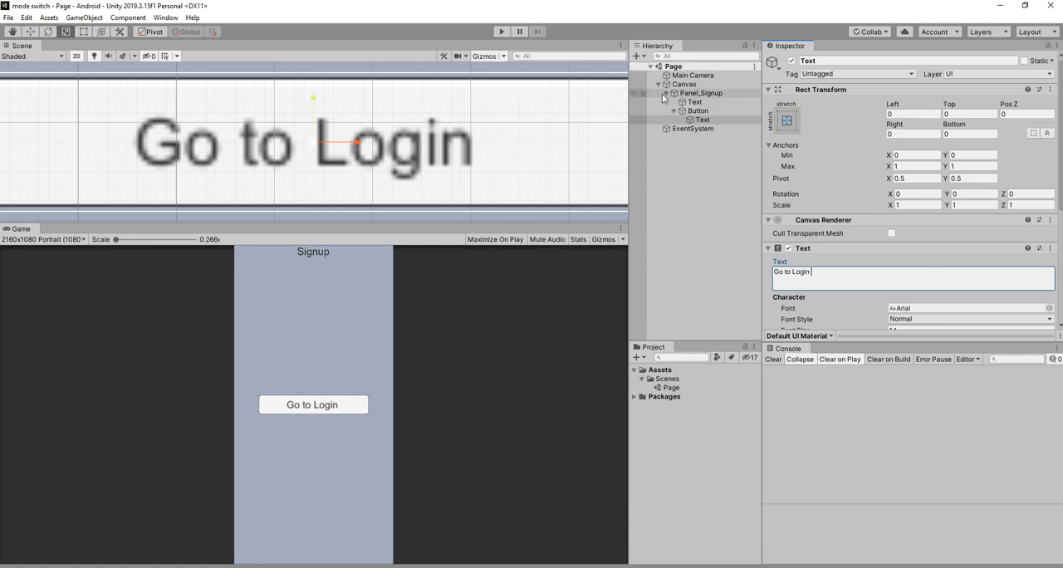
{"action": "left_click", "coordinate": [700, 93]}
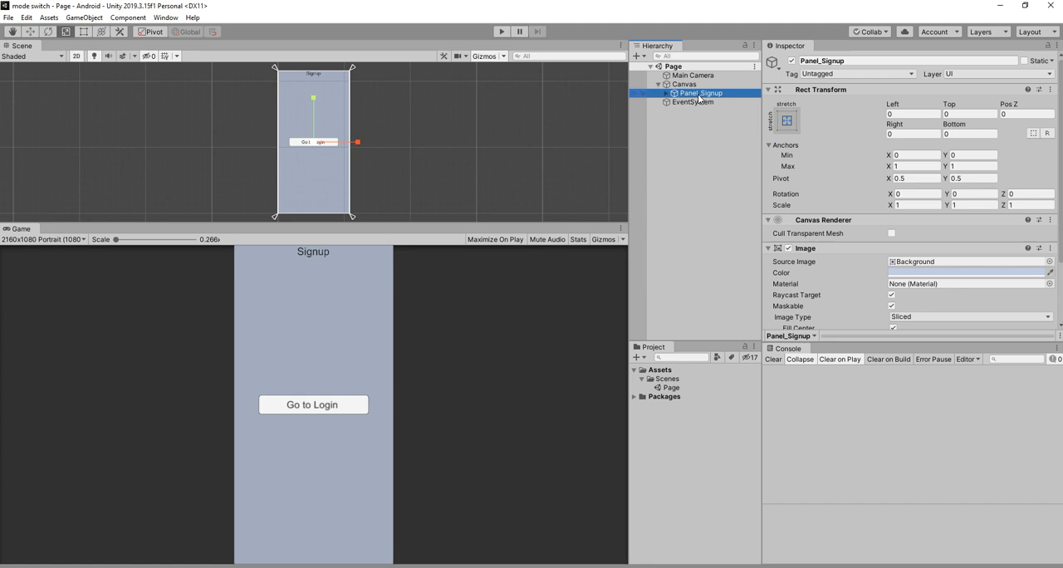
{"action": "key", "text": "ctrl+d"}
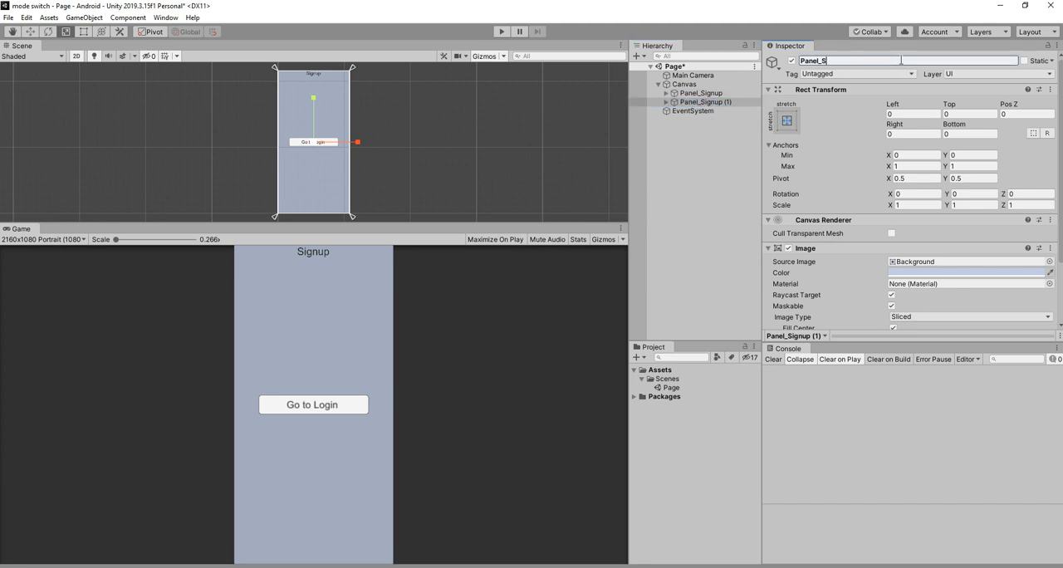
Rename the copy Panel_Login and give it a 'Login Page' title with horizontal overflow
{"action": "type", "text": "Panel_Login"}
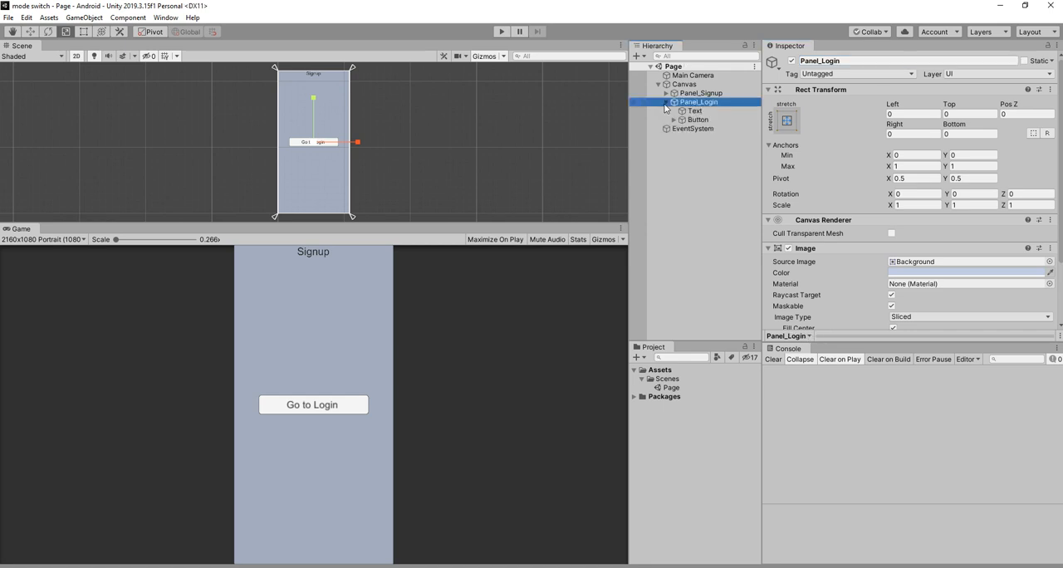
{"action": "left_click", "coordinate": [695, 111]}
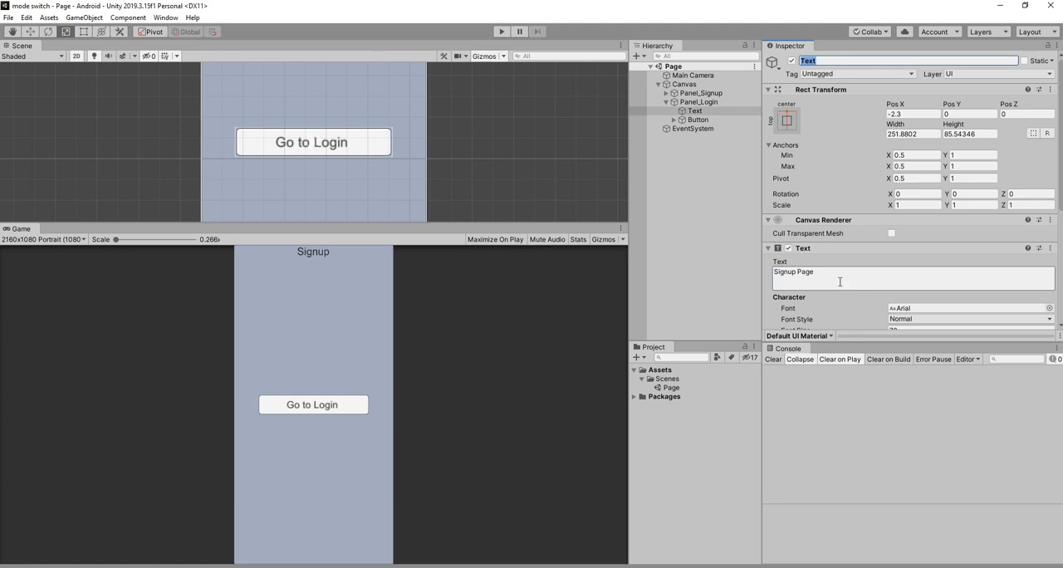
{"action": "type", "text": "Logi"}
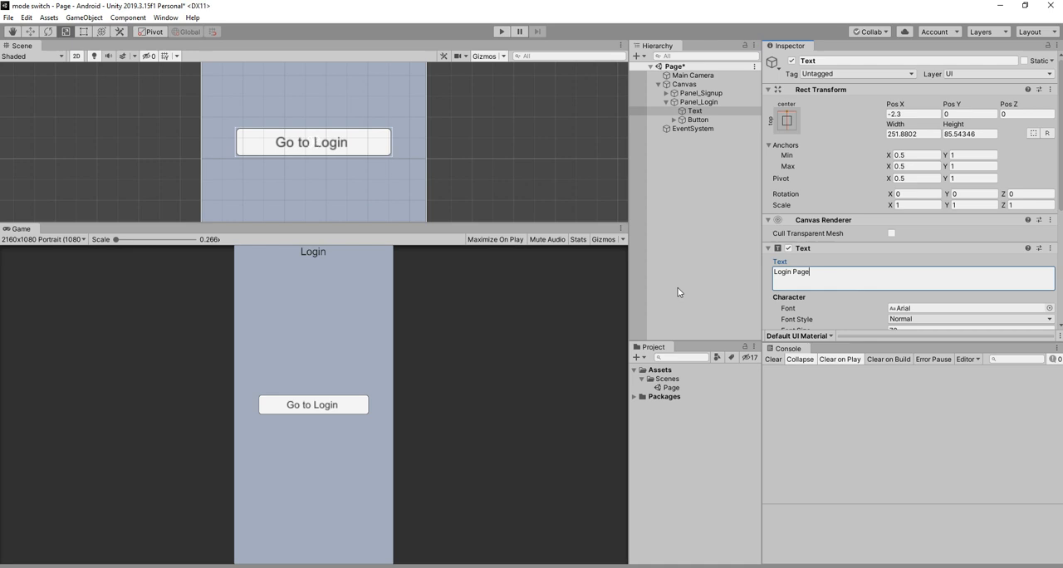
{"action": "left_click", "coordinate": [967, 196]}
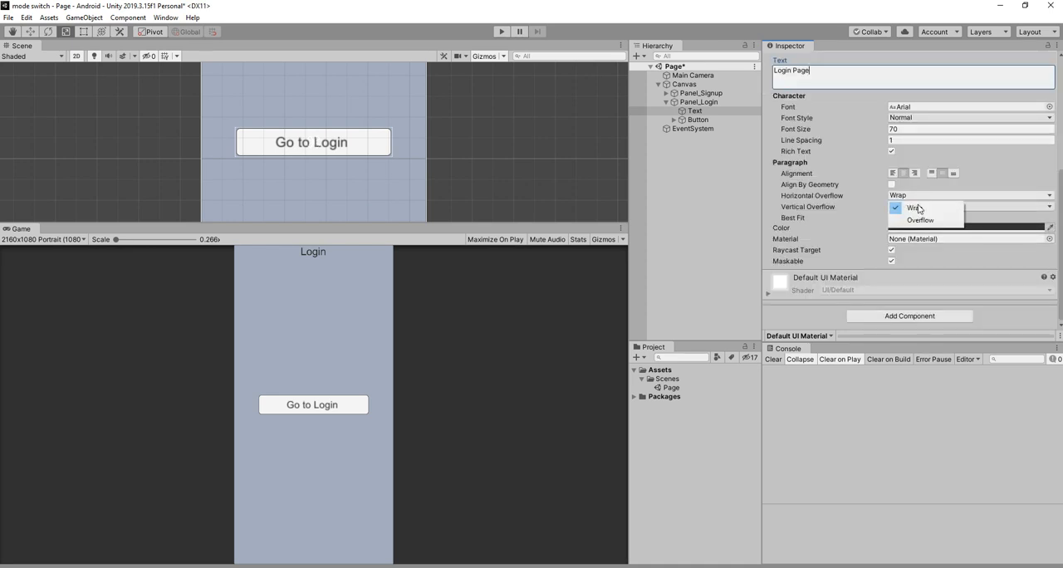
{"action": "left_click", "coordinate": [920, 220]}
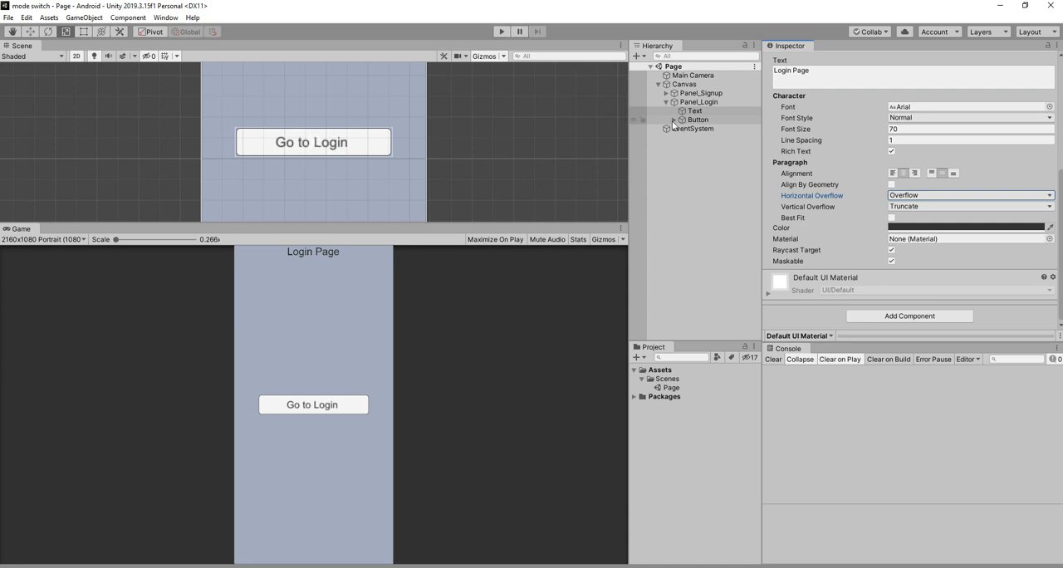
Relabel the login panel's button 'Go to Signup'
{"action": "left_click", "coordinate": [703, 129]}
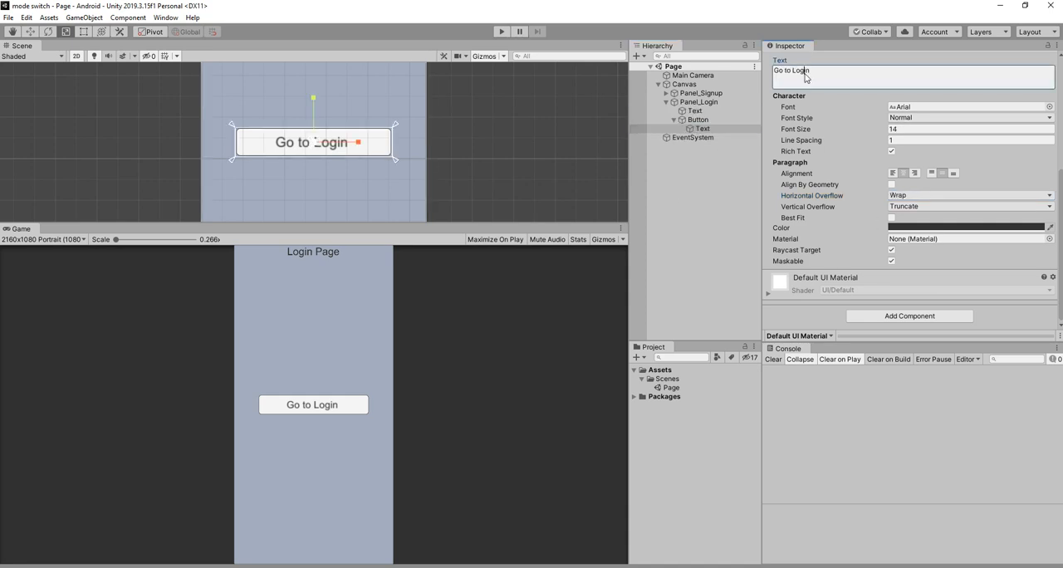
{"action": "type", "text": "Go to Si"}
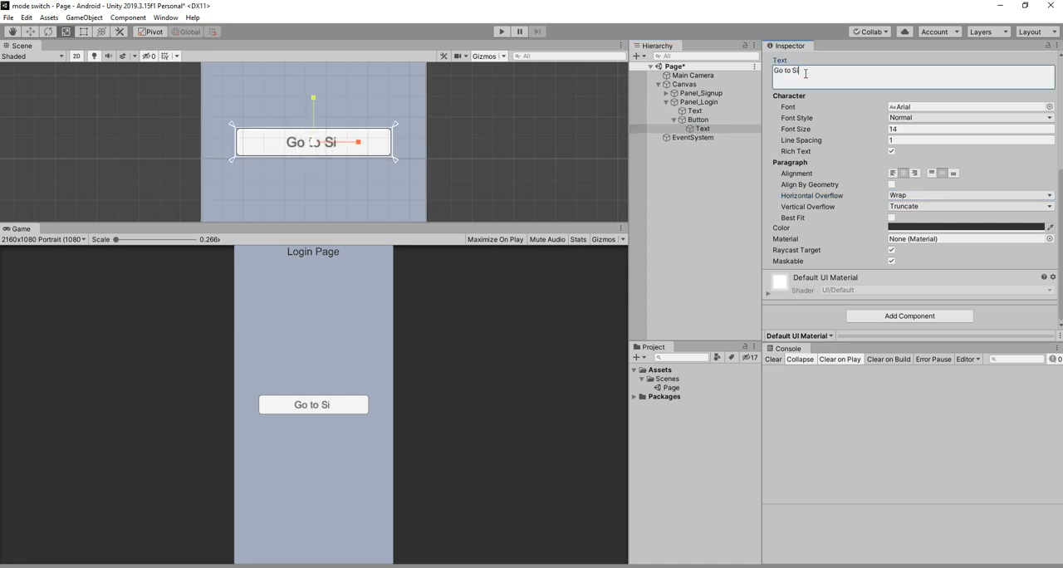
{"action": "type", "text": "gnup"}
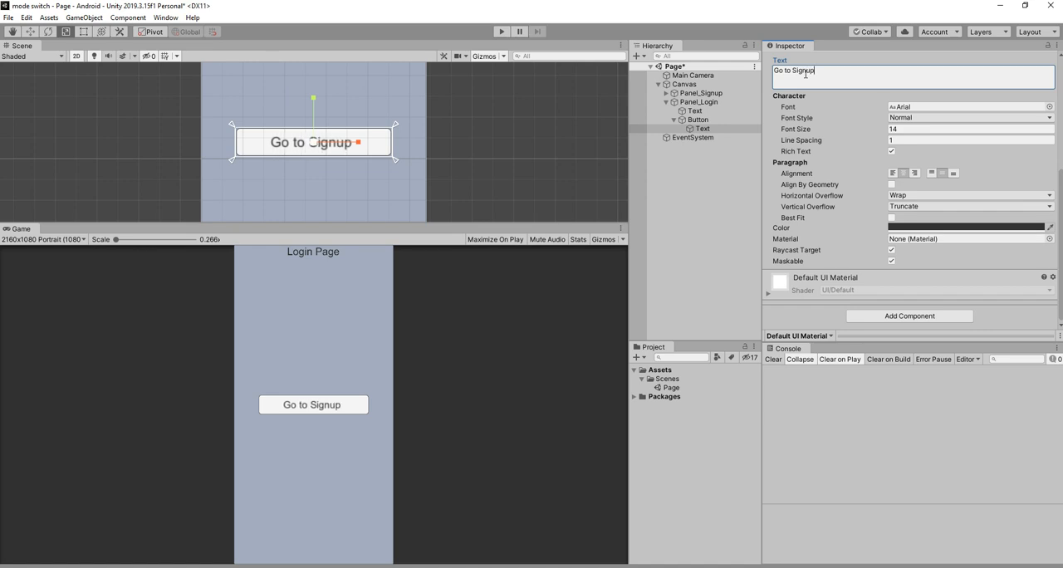
{"action": "left_click", "coordinate": [700, 92]}
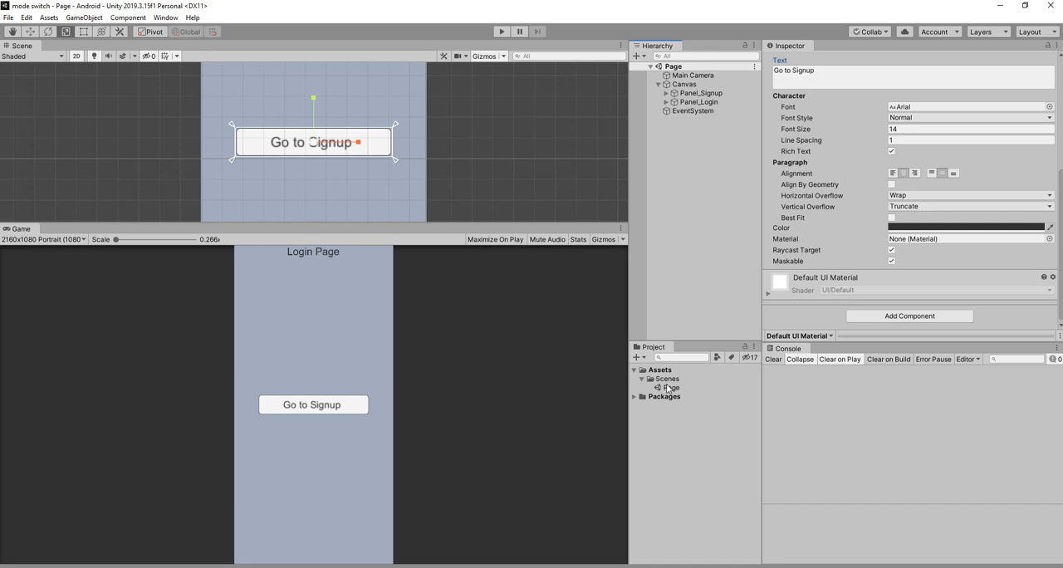
Create a C# script in Assets named controller
{"action": "right_click", "coordinate": [669, 387]}
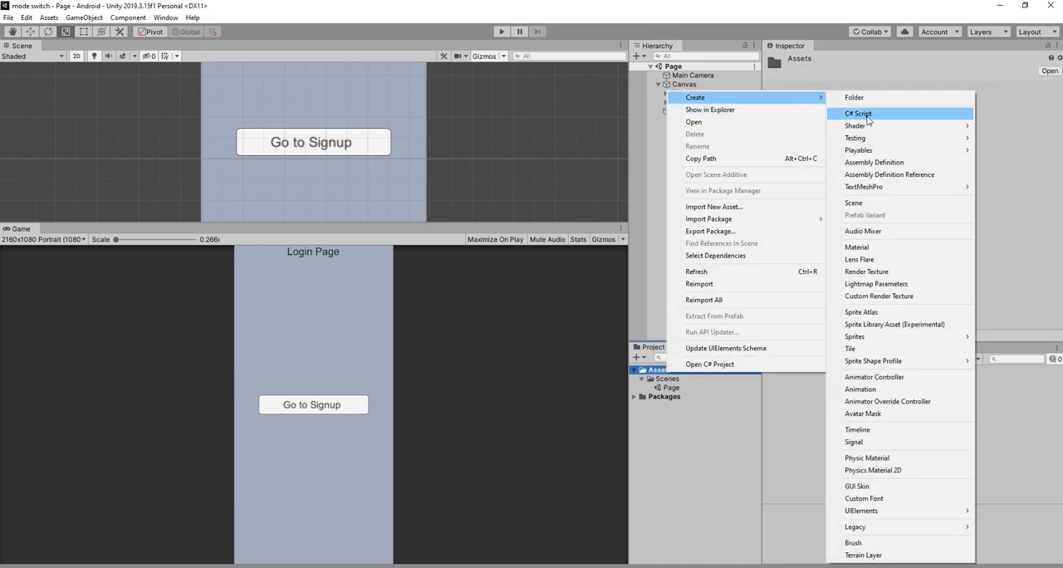
{"action": "left_click", "coordinate": [858, 113]}
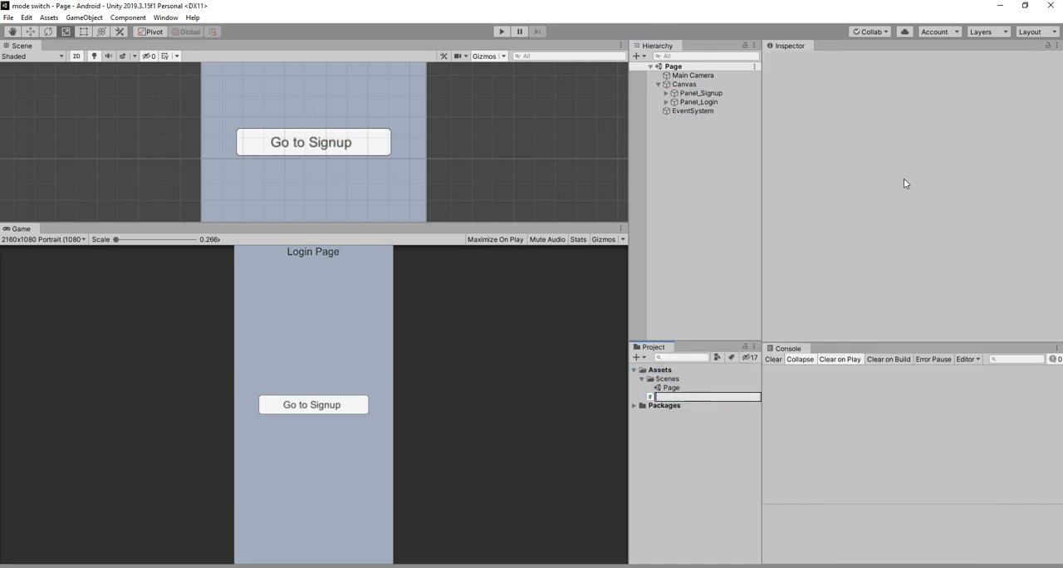
{"action": "type", "text": "control"}
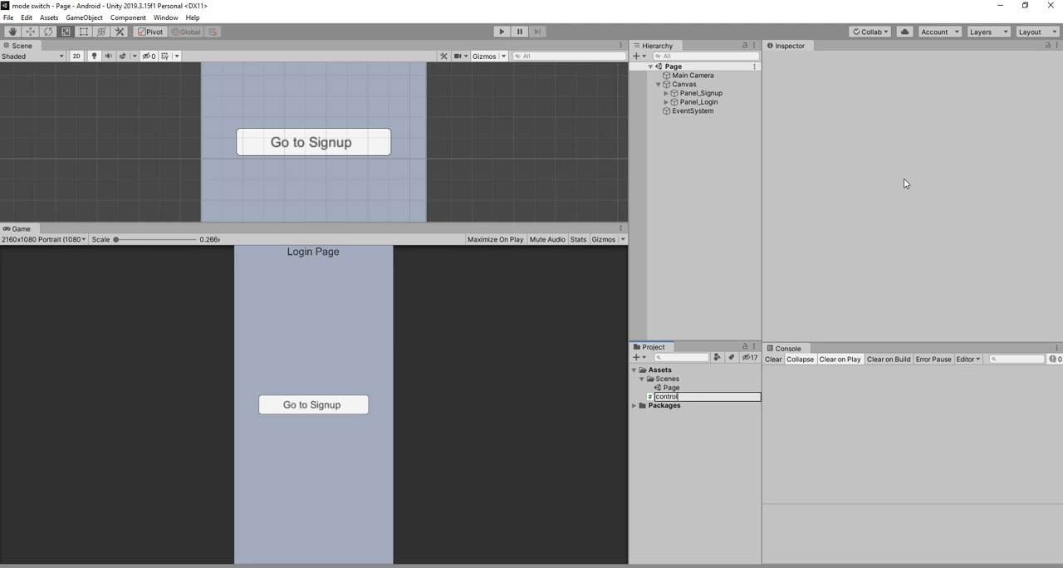
{"action": "left_click", "coordinate": [684, 84]}
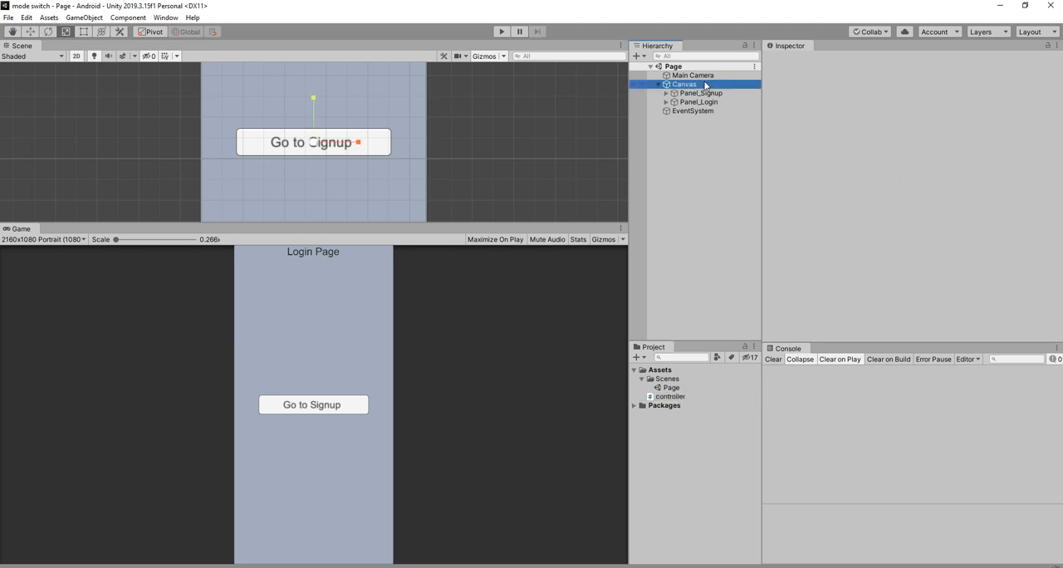
Select the Main Camera and scroll through its Inspector properties
{"action": "left_click", "coordinate": [692, 75]}
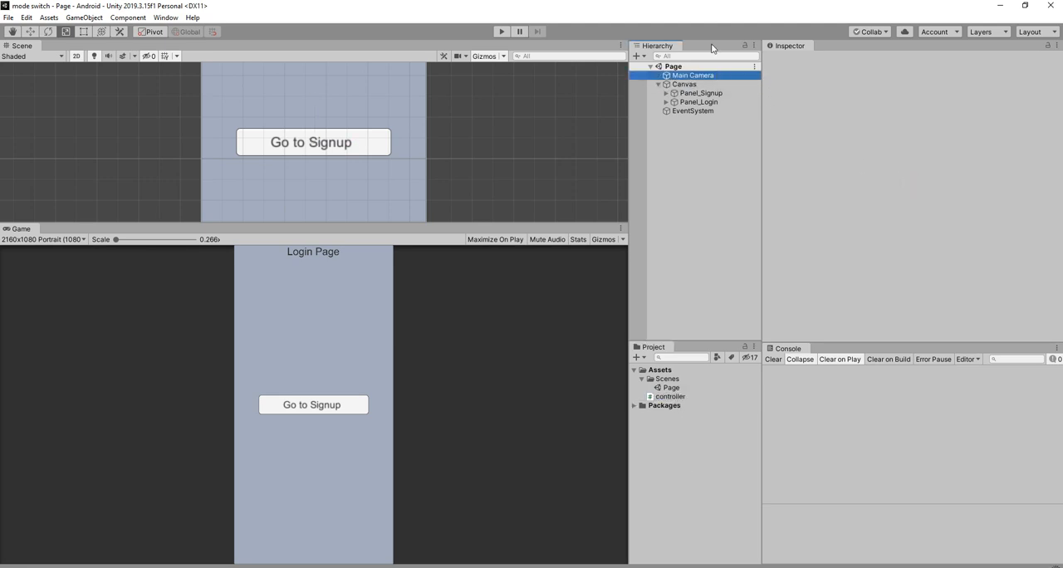
{"action": "mouse_move", "coordinate": [696, 87]}
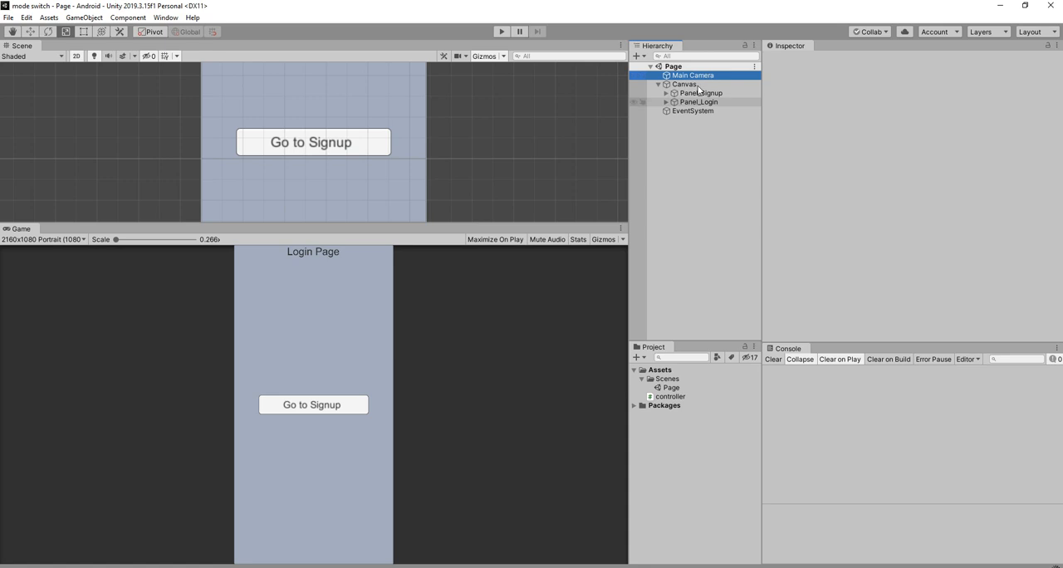
{"action": "left_click", "coordinate": [693, 75]}
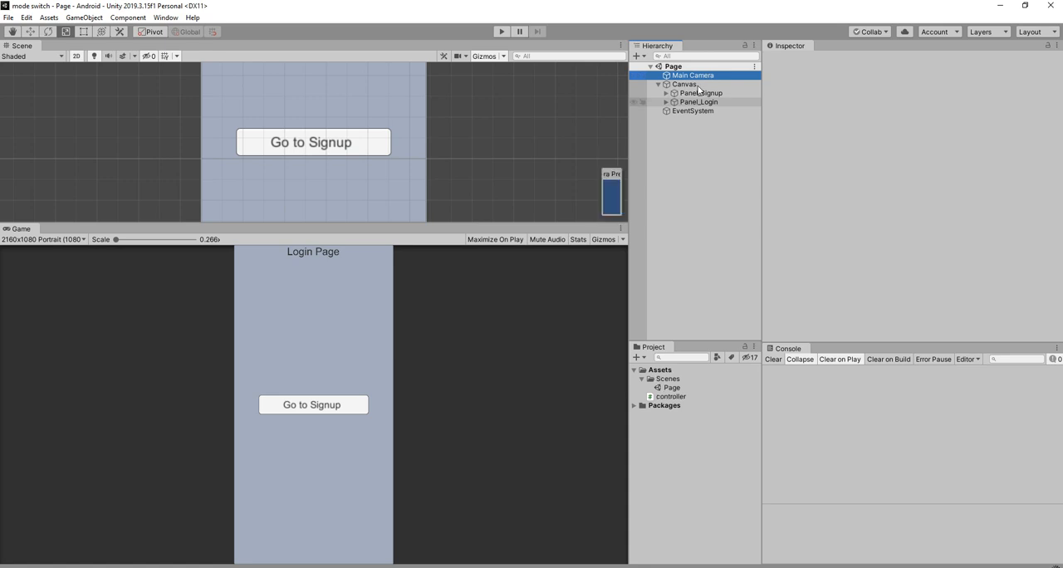
{"action": "left_click", "coordinate": [693, 75]}
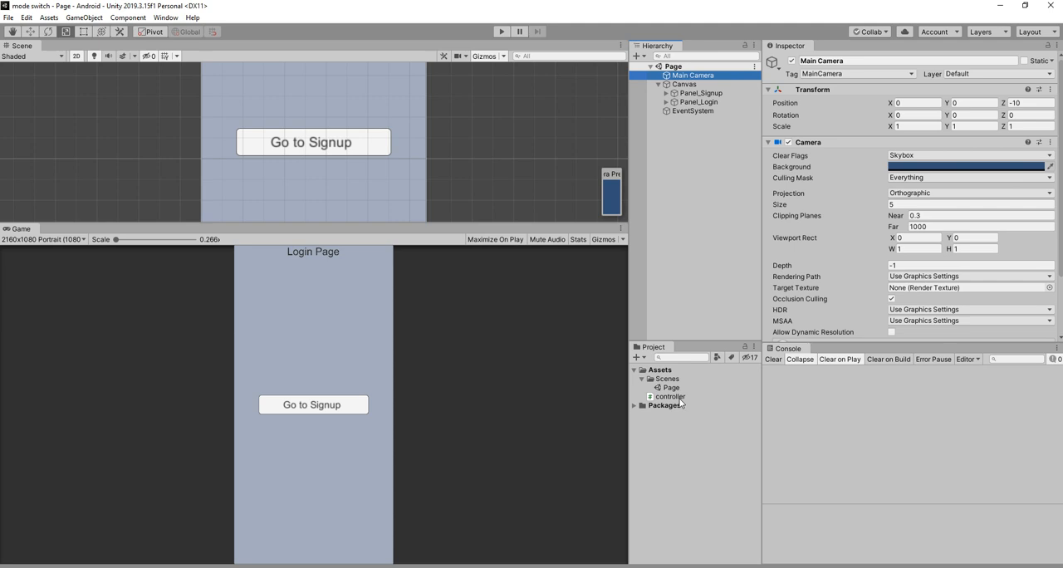
{"action": "scroll", "scroll_direction": "down", "scroll_amount": 3}
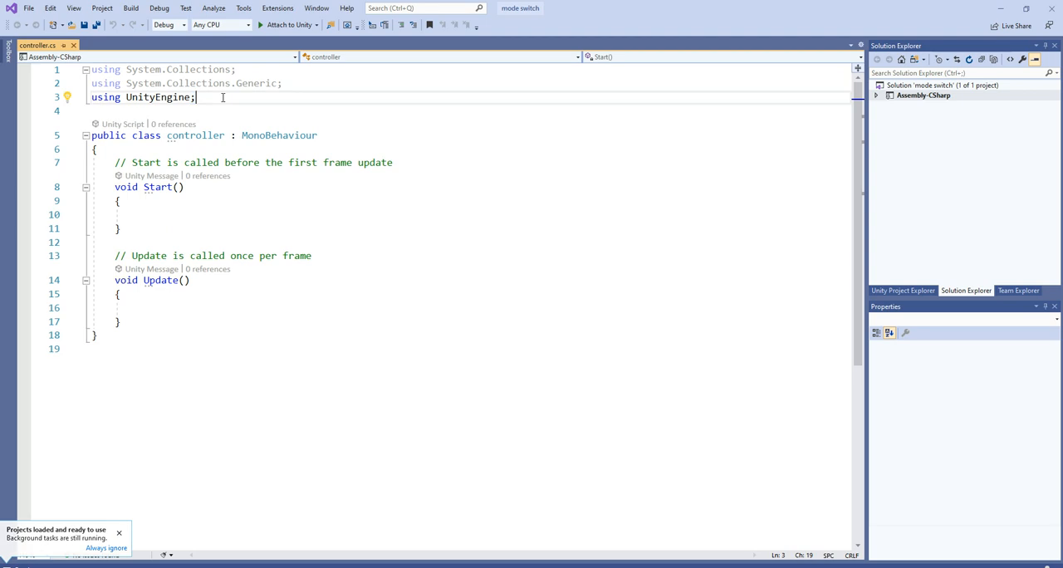
Add the 'using UnityEngine.UI;' import to the controller script
{"action": "type", "text": "using UnityEngine.;"}
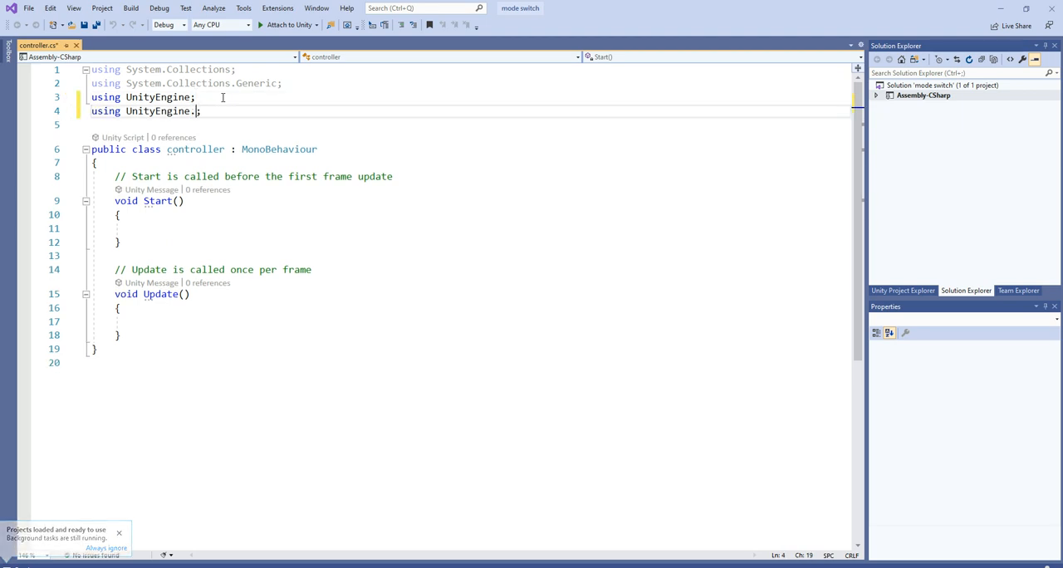
{"action": "type", "text": "."}
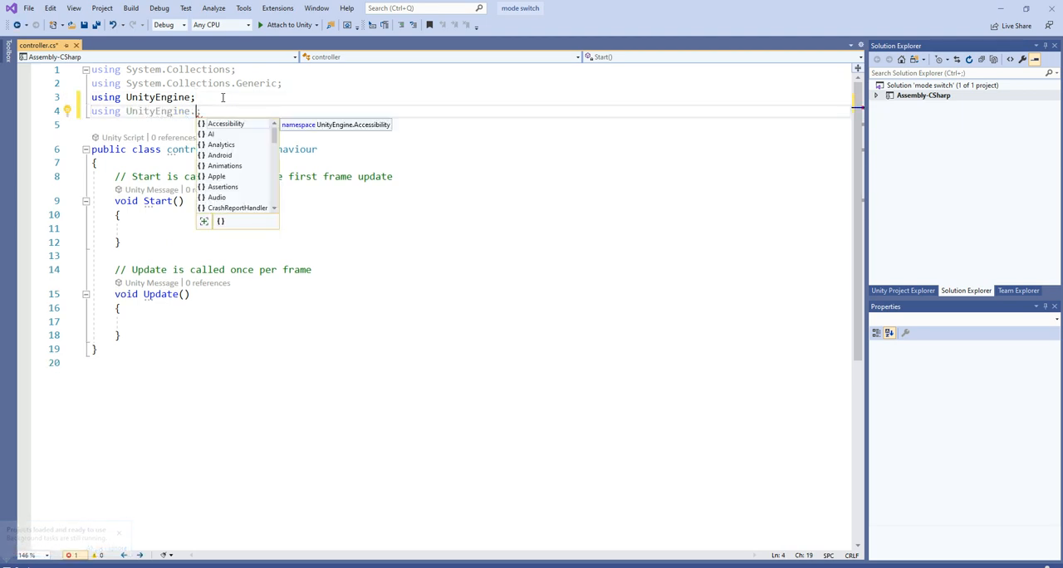
{"action": "type", "text": "UI;"}
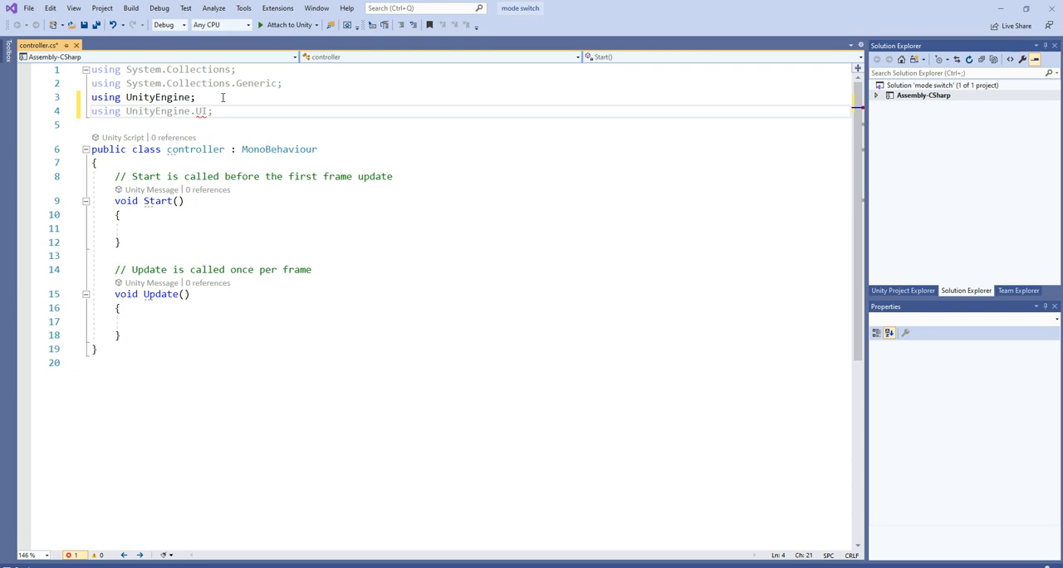
Declare public GameObject fields LoginPageObj and SignPageObj in the class
{"action": "type", "text": "p"}
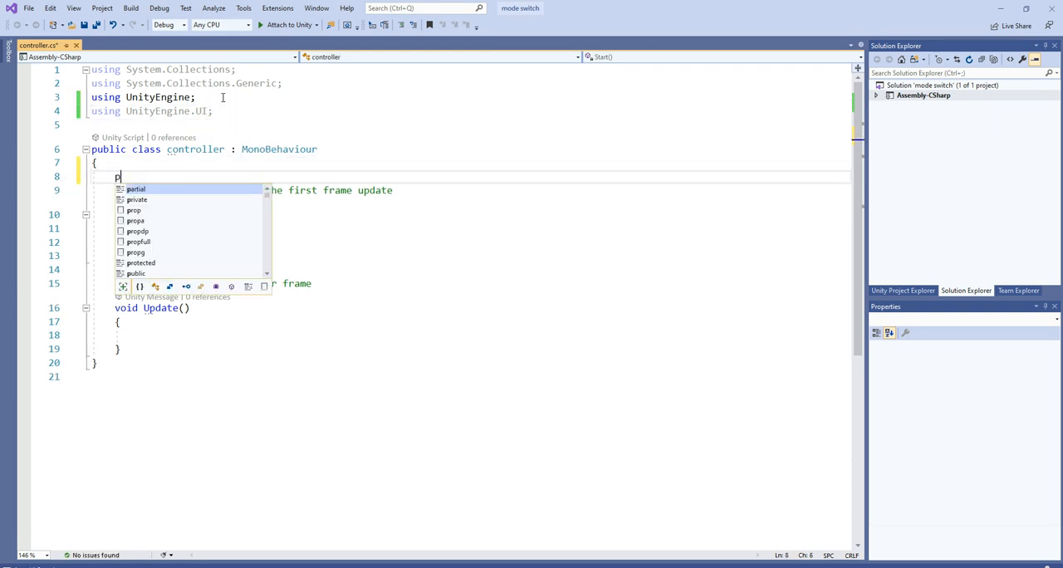
{"action": "type", "text": "ublic gameObject"}
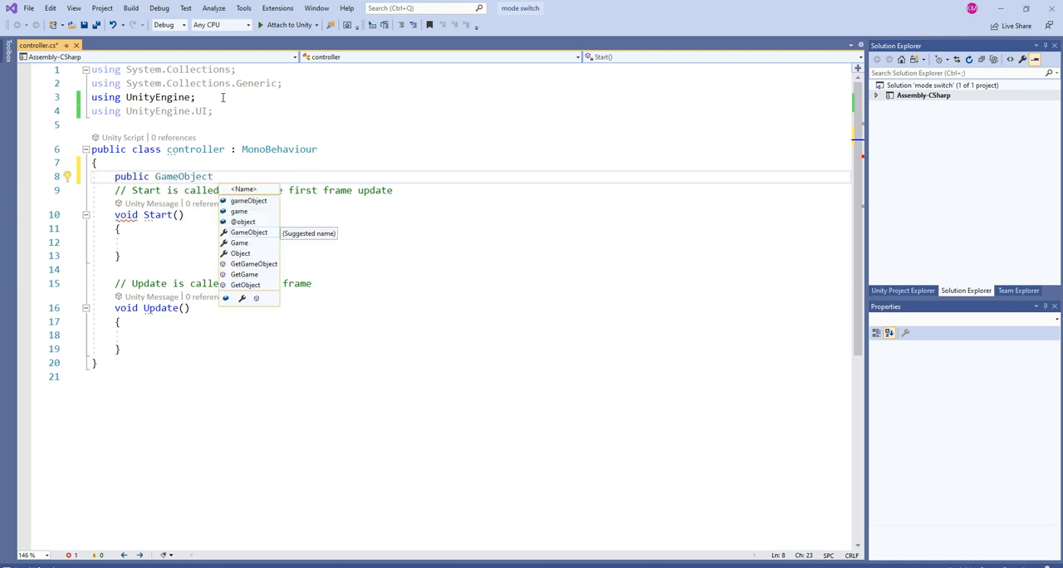
{"action": "type", "text": "Log"}
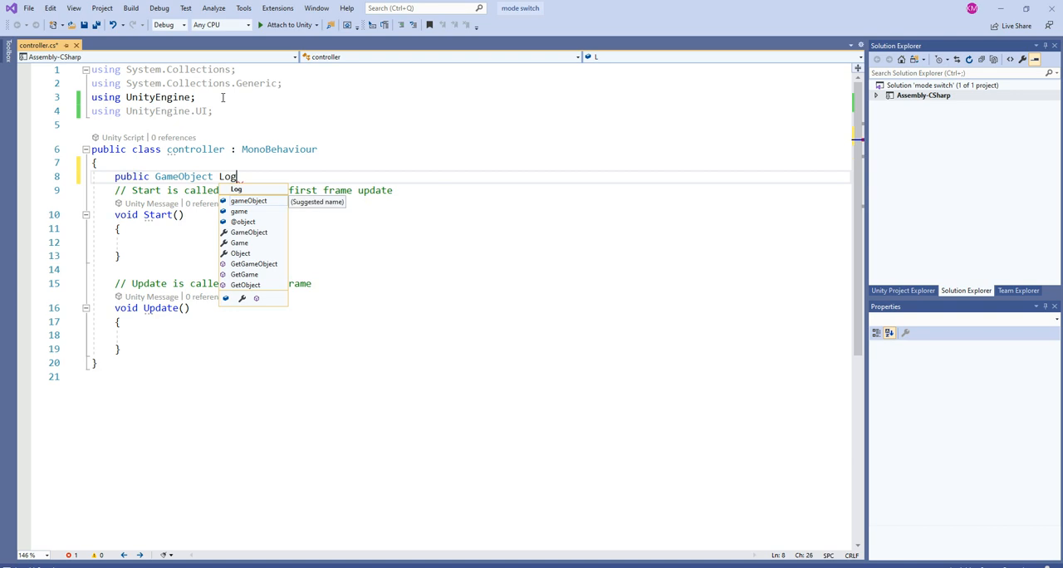
{"action": "type", "text": "inPAG"}
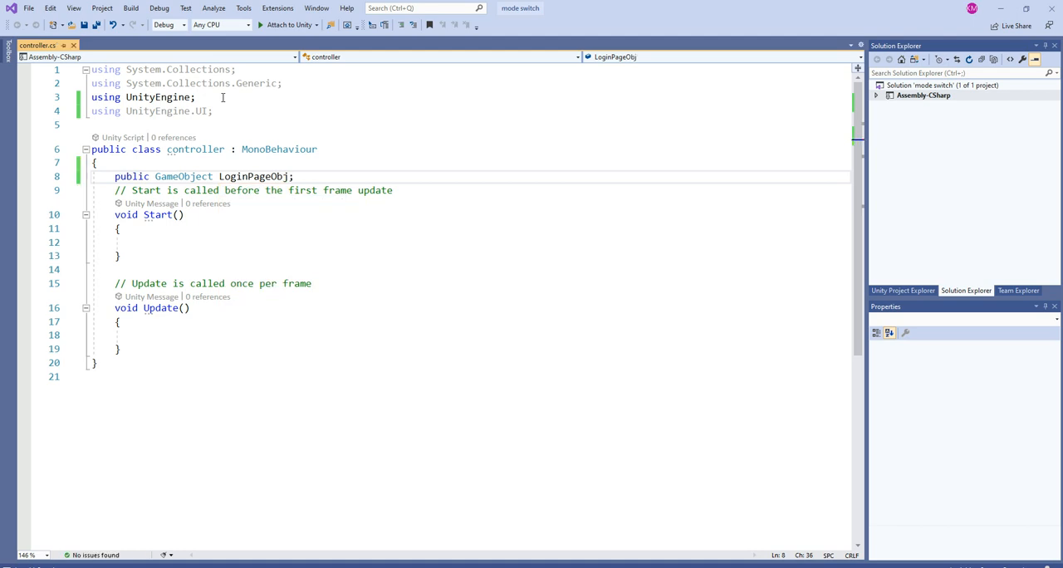
{"action": "left_click", "coordinate": [296, 176]}
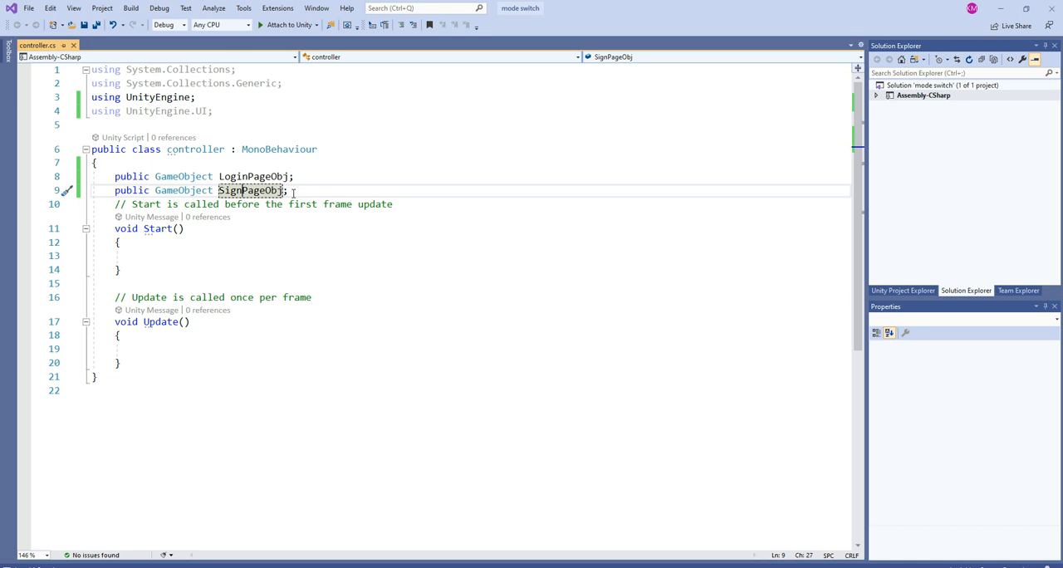
{"action": "double_click", "coordinate": [253, 177]}
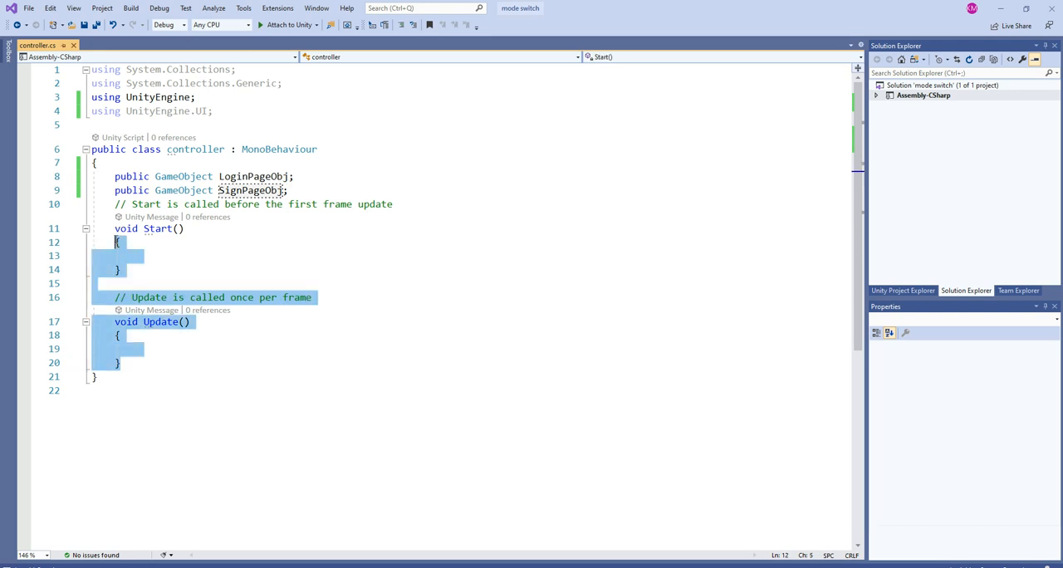
Write a public LoginButtonEvent() method that calls LoginPageObj.SetActive(true)
{"action": "type", "text": "p"}
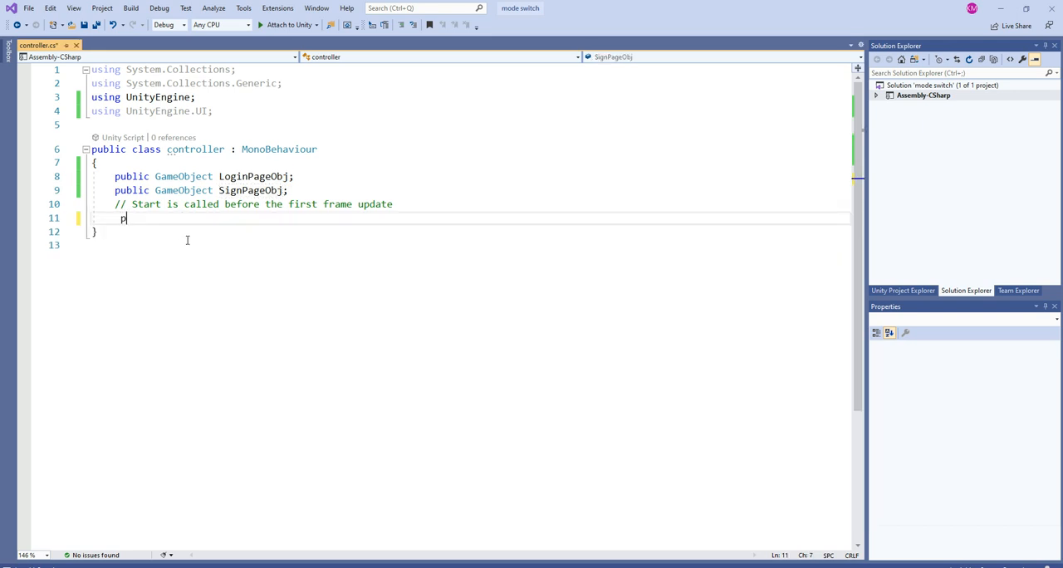
{"action": "type", "text": "ublic"}
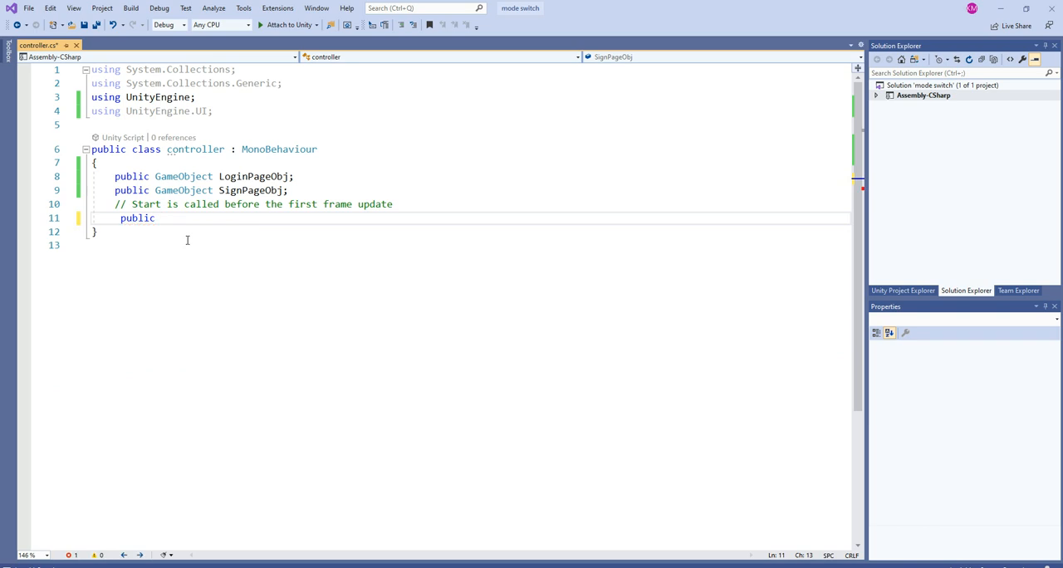
{"action": "type", "text": "void Log"}
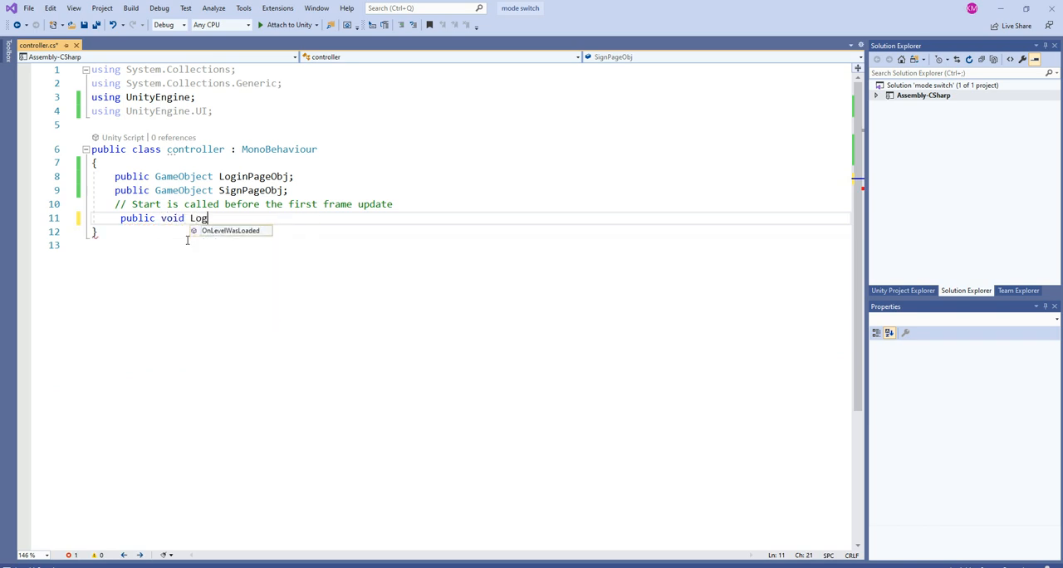
{"action": "type", "text": "inButtonEven"}
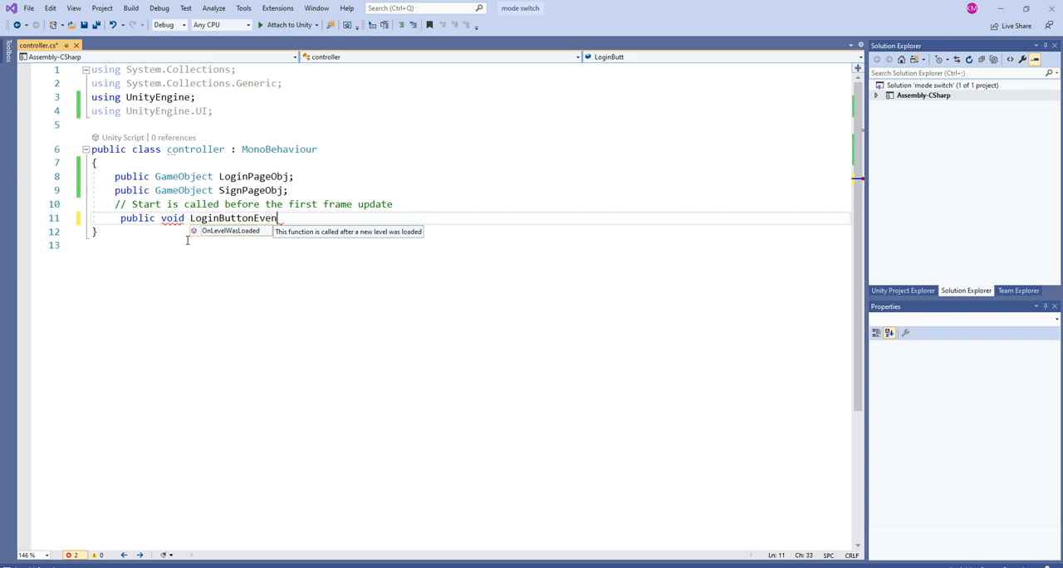
{"action": "type", "text": "t()"}
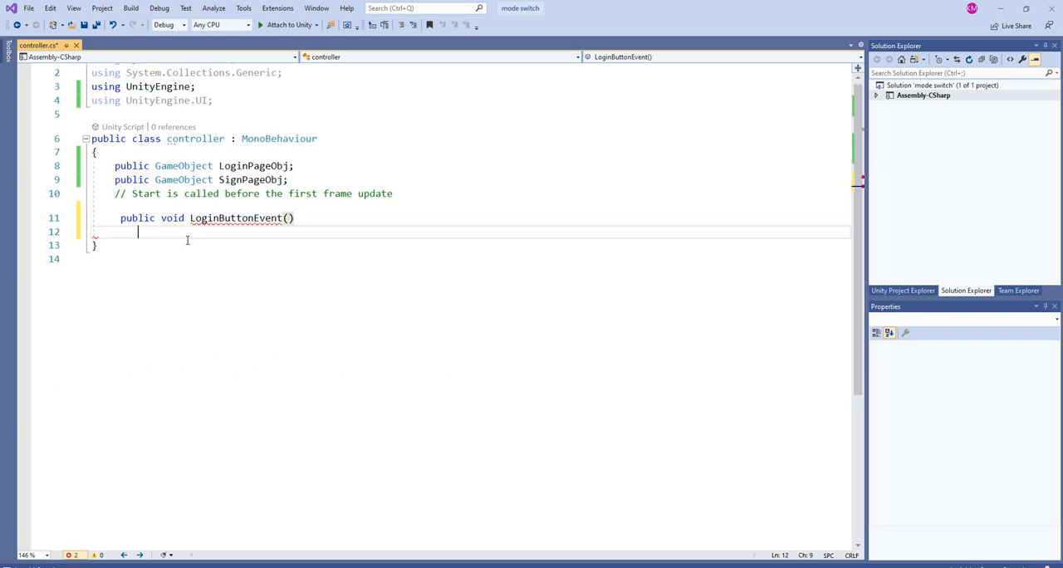
{"action": "type", "text": "{"}
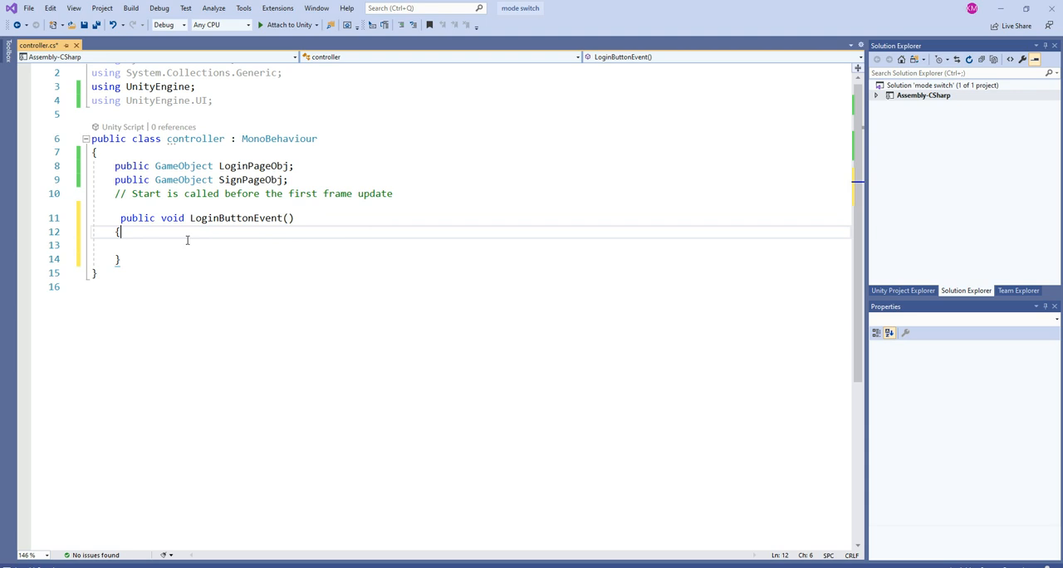
{"action": "left_click", "coordinate": [249, 165]}
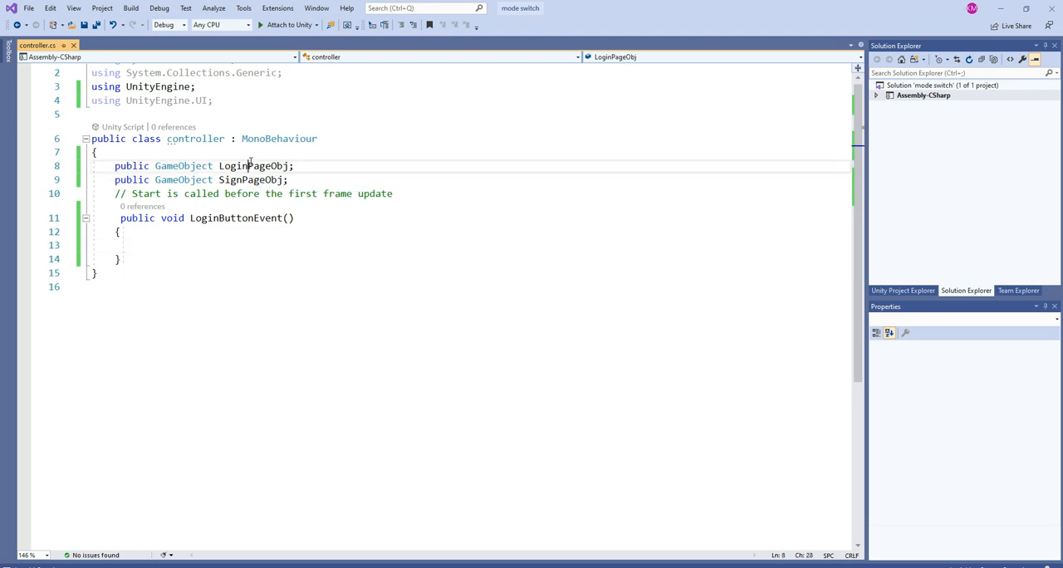
{"action": "type", "text": "LoginPageObj/"}
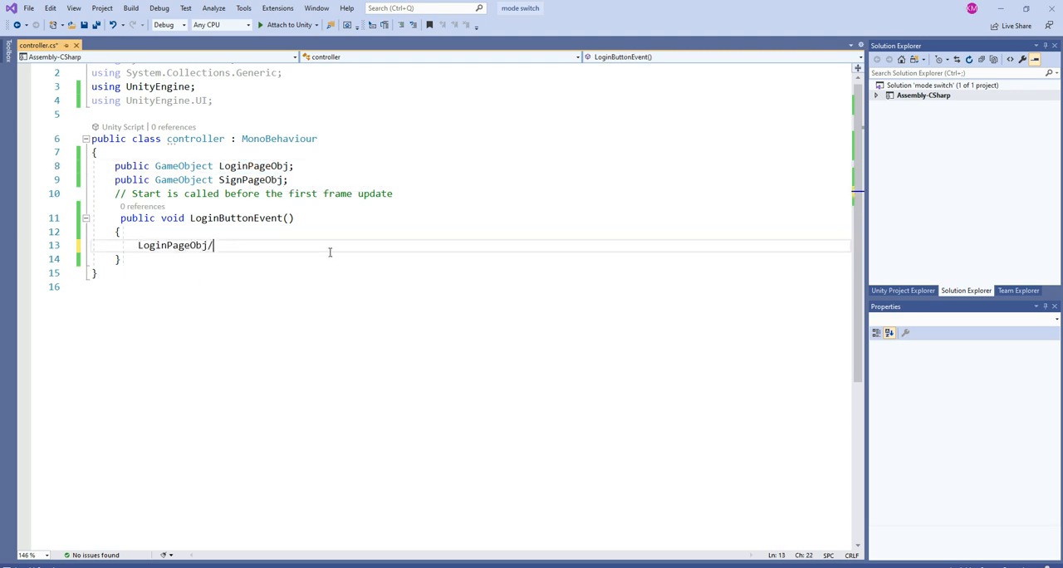
{"action": "type", "text": ".SetActive"}
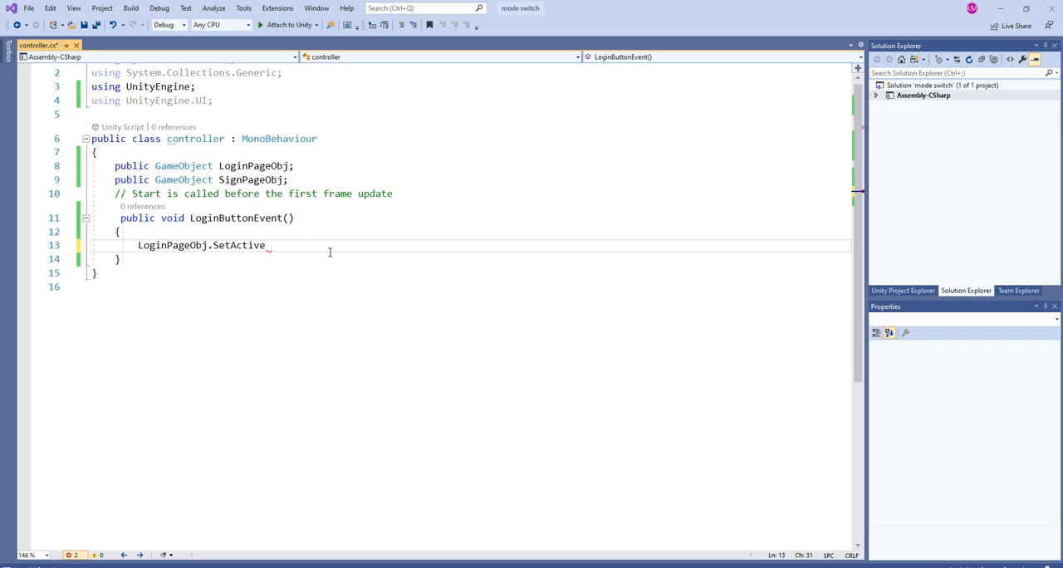
{"action": "type", "text": "(true)"}
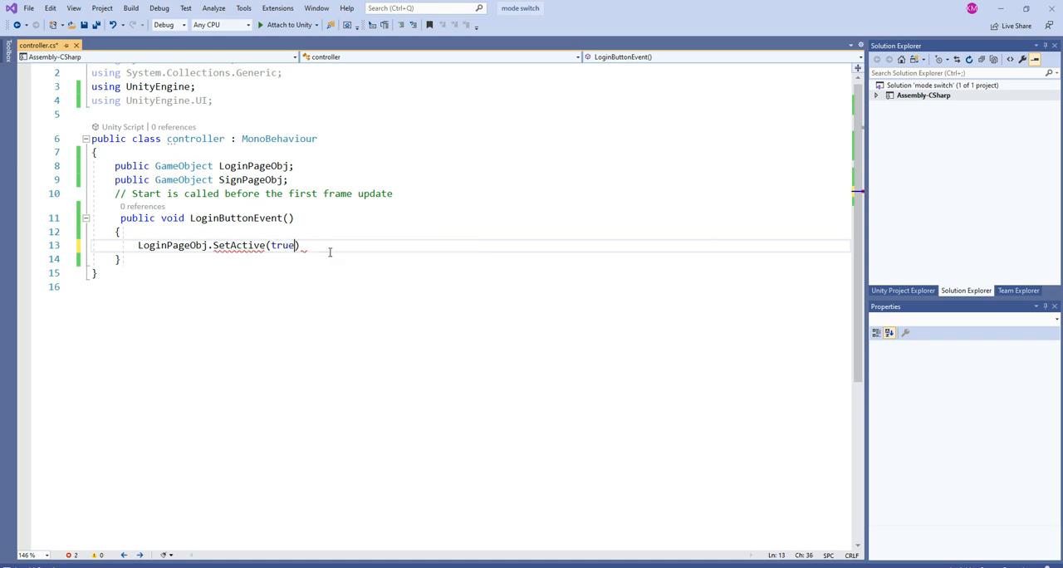
{"action": "type", "text": ";"}
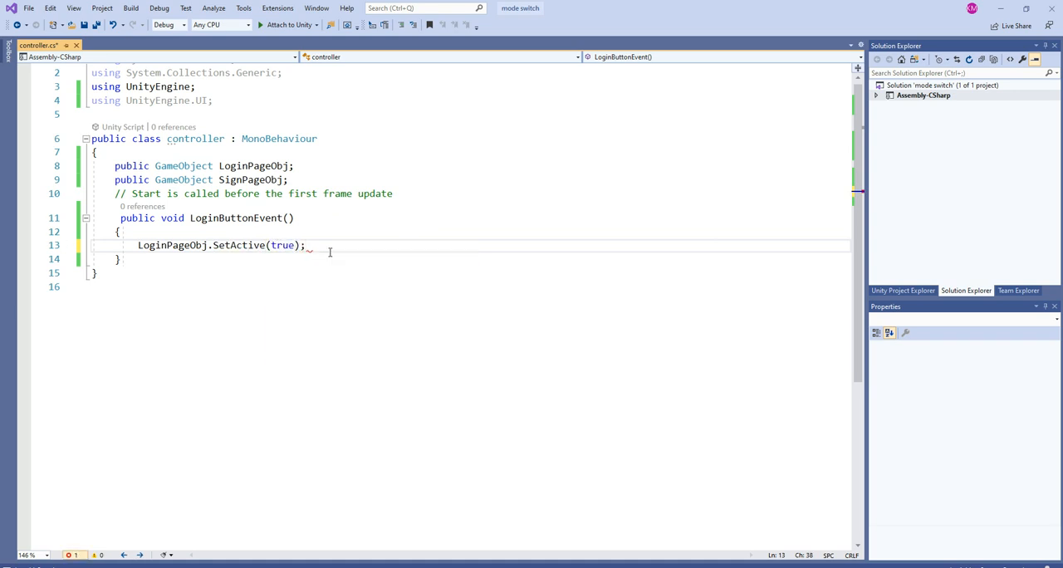
Deactivate SignPageObj in it and add a signup method with the values swapped
{"action": "double_click", "coordinate": [250, 180]}
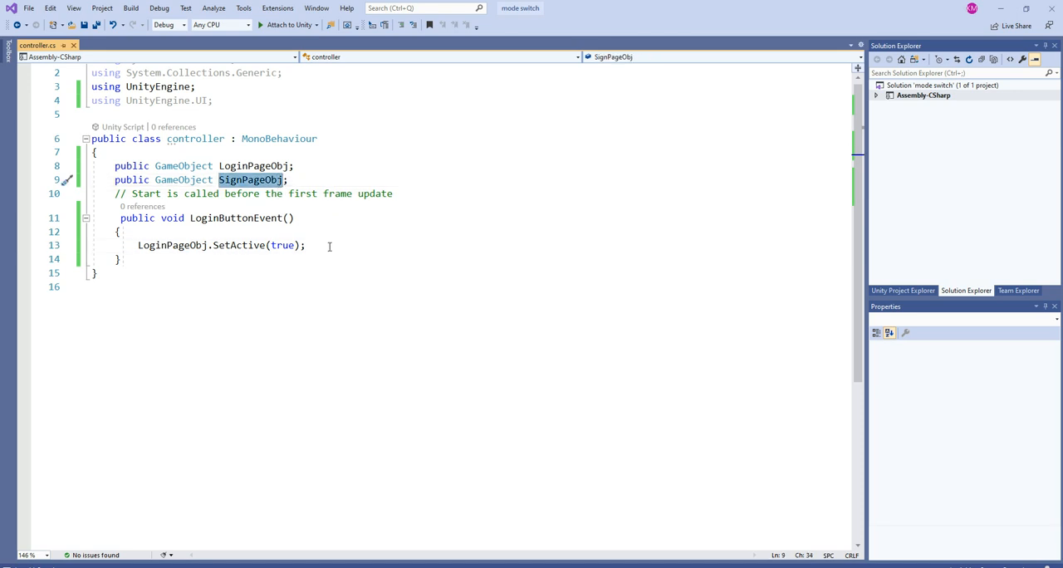
{"action": "type", "text": "SignPageObj.s"}
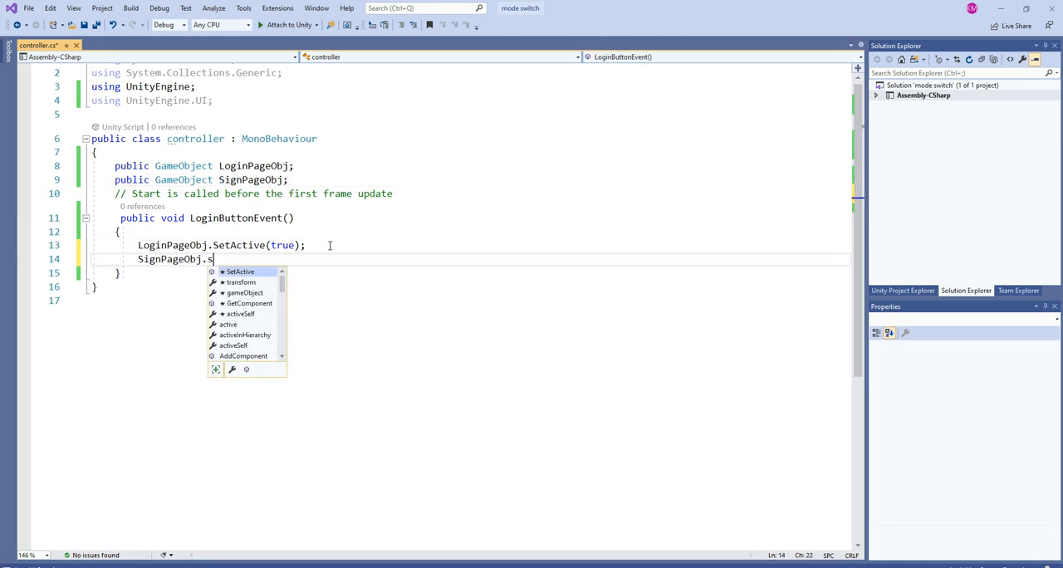
{"action": "type", "text": "etActive(false);"}
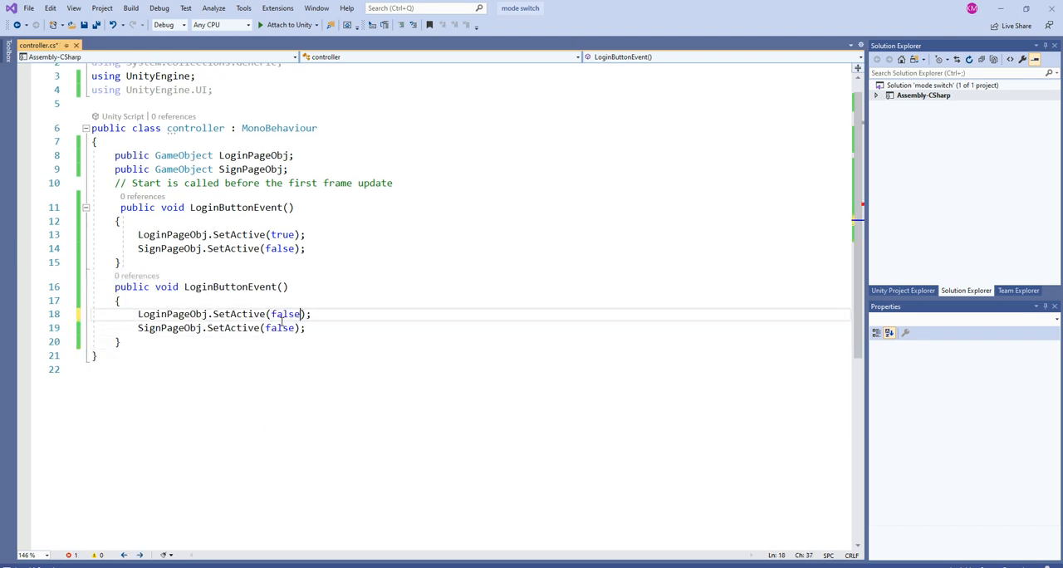
{"action": "type", "text": "true"}
{"action": "left_click", "coordinate": [202, 287]}
{"action": "type", "text": "S"}
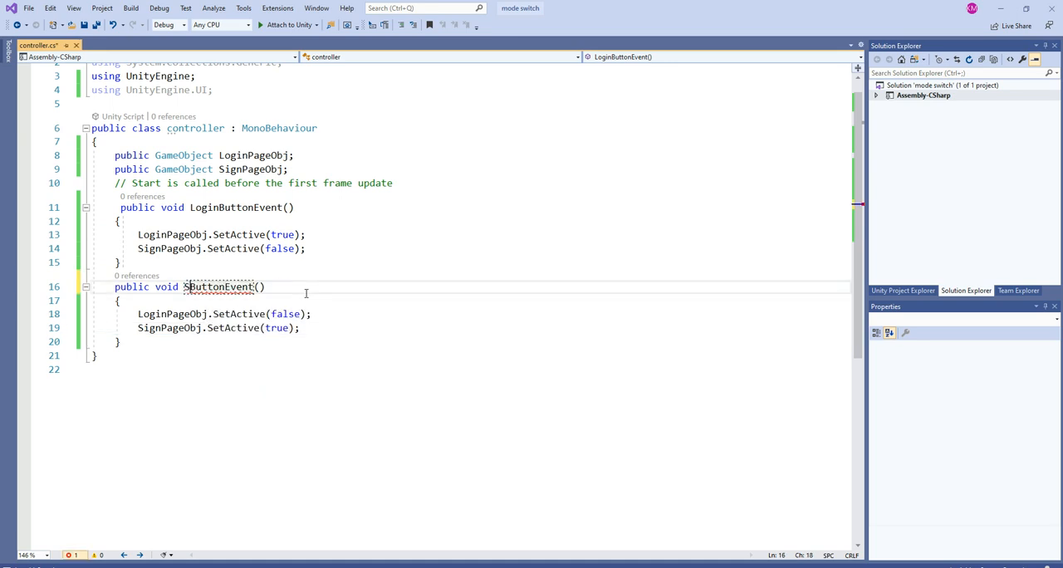
{"action": "type", "text": "ignup"}
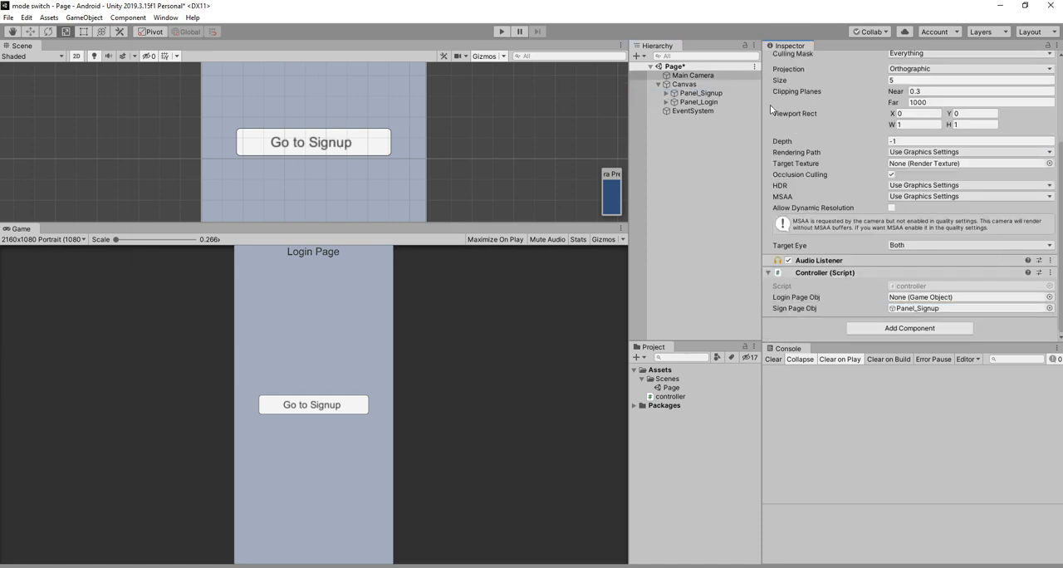
Assign Panel_Login to the controller and make the Go to Signup button call SignupButtonEvent
{"action": "left_click", "coordinate": [967, 296]}
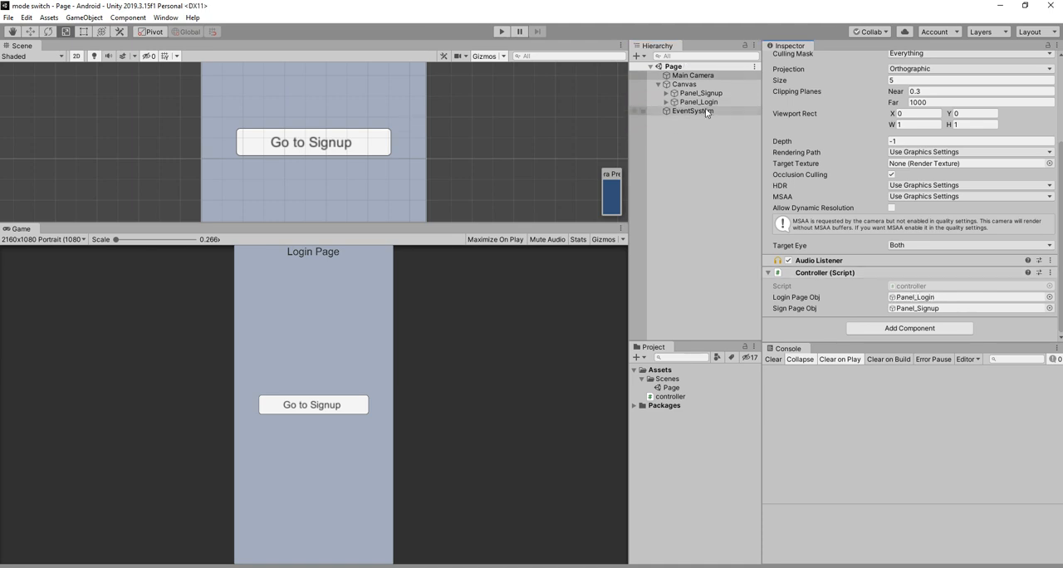
{"action": "left_click", "coordinate": [698, 102]}
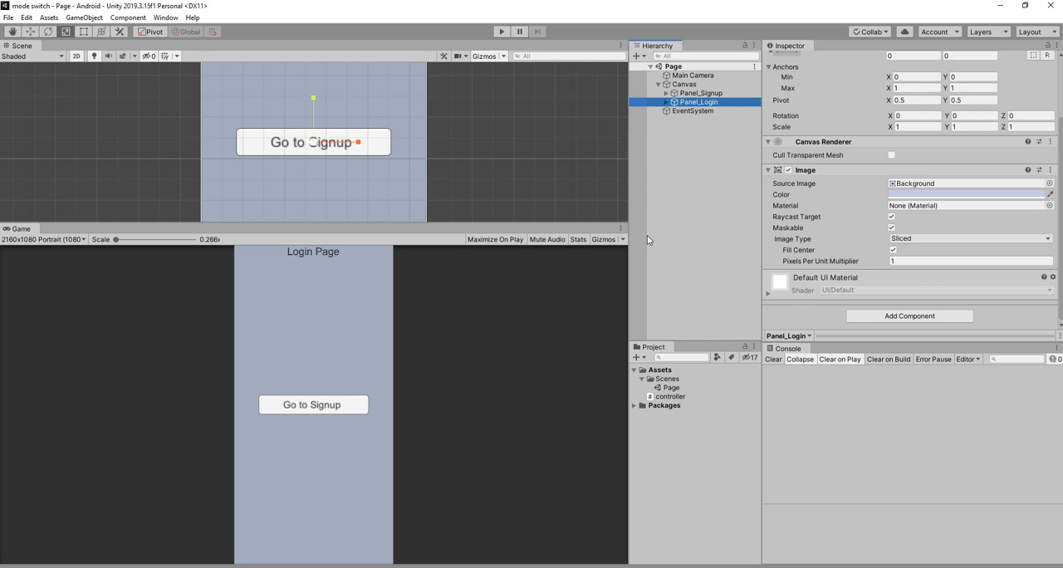
{"action": "left_click", "coordinate": [697, 119]}
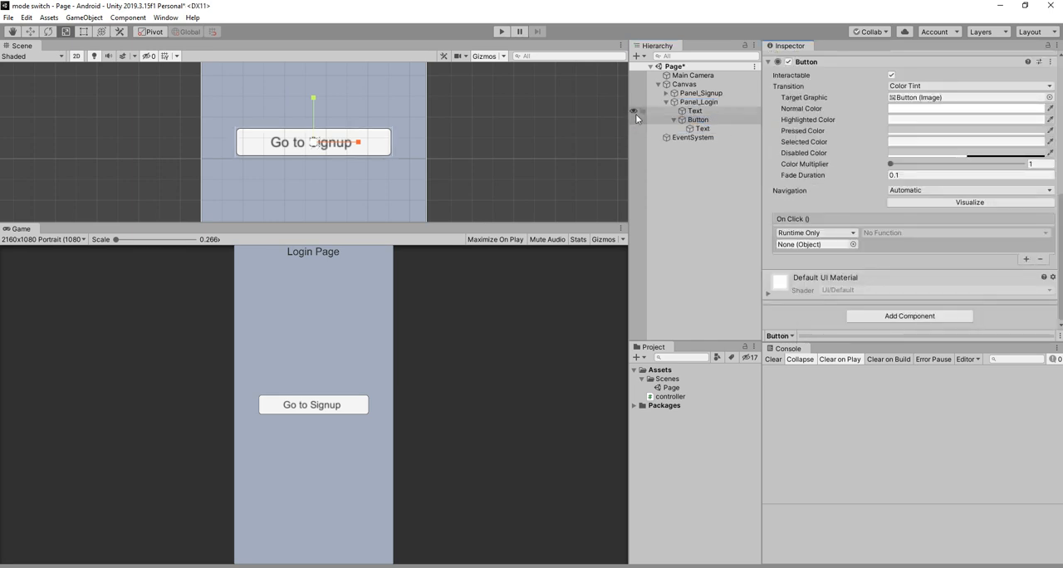
{"action": "left_click", "coordinate": [801, 244]}
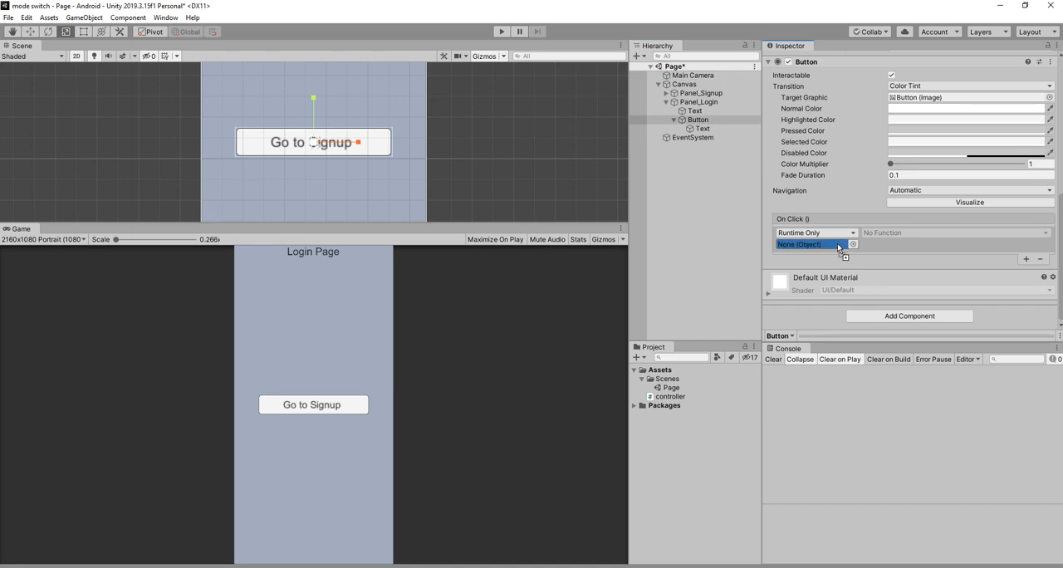
{"action": "left_click", "coordinate": [896, 311]}
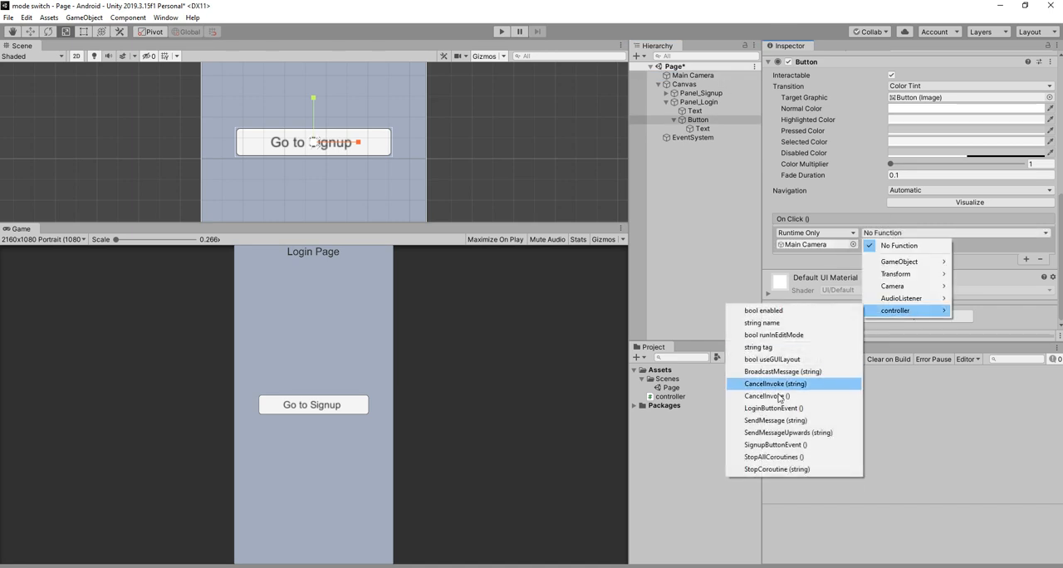
{"action": "left_click", "coordinate": [775, 445]}
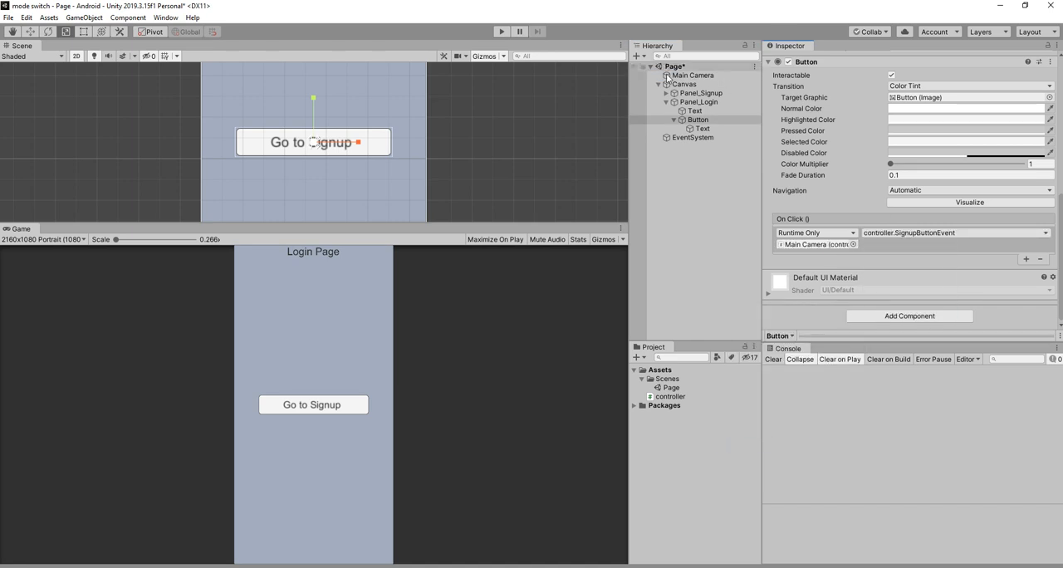
Set the signup panel's button On Click to call LoginButtonEvent
{"action": "left_click", "coordinate": [697, 146]}
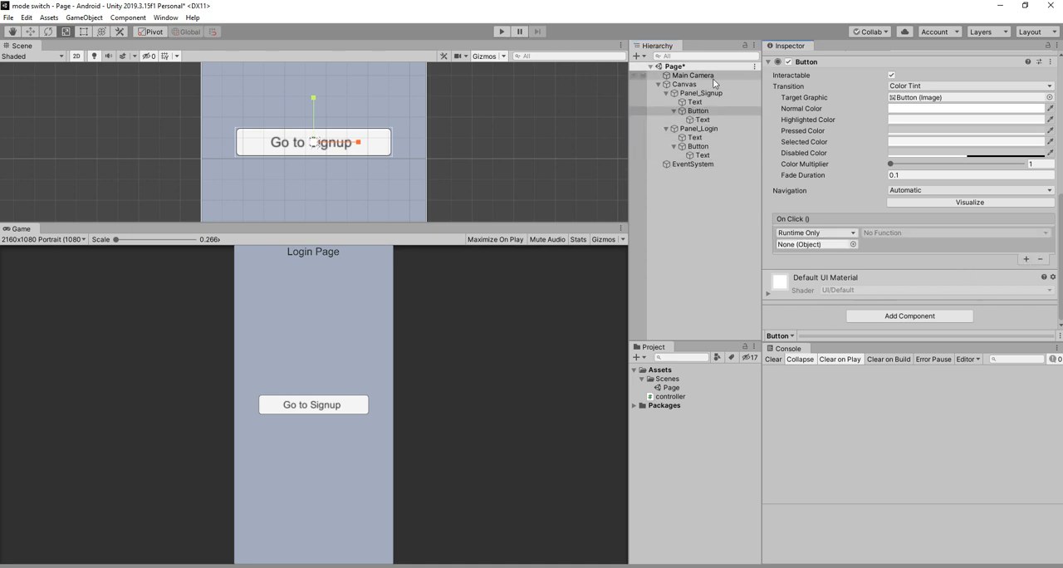
{"action": "left_click", "coordinate": [895, 310]}
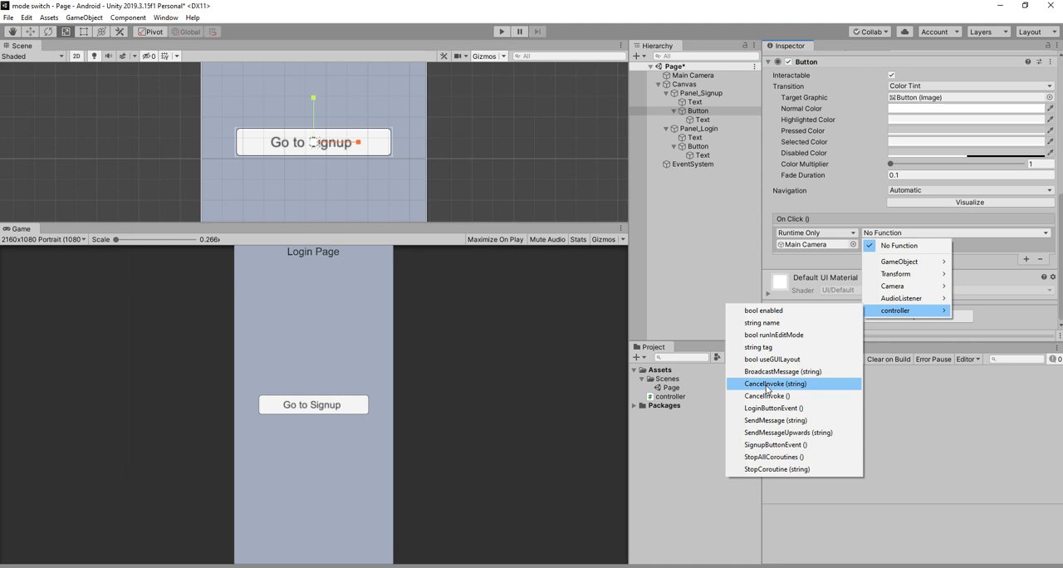
{"action": "mouse_move", "coordinate": [793, 445]}
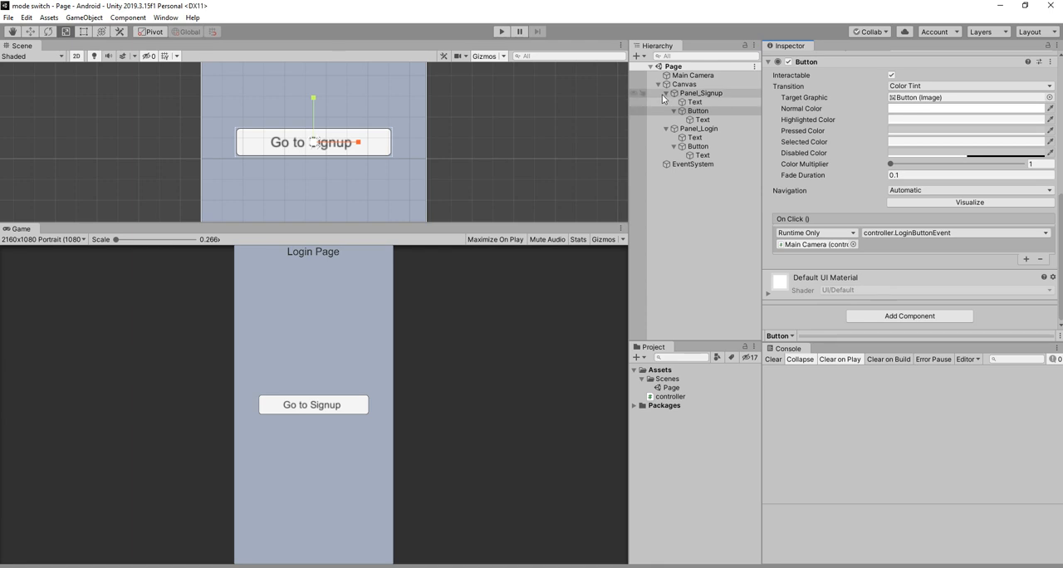
{"action": "left_click", "coordinate": [699, 93]}
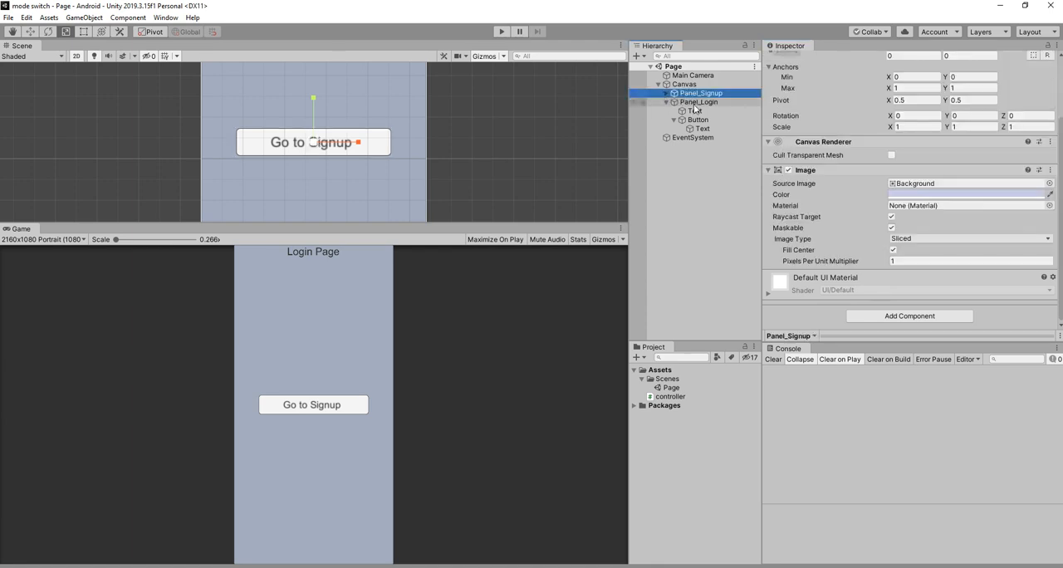
{"action": "left_click", "coordinate": [700, 102]}
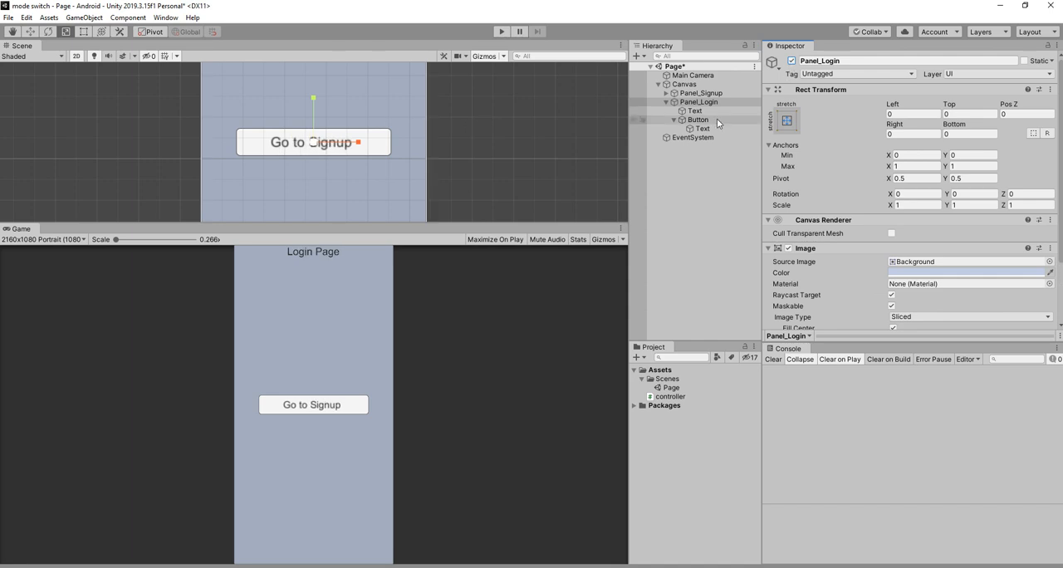
Colour Panel_Login dark blue (34458E) and enter Play mode to test the panels
{"action": "left_click", "coordinate": [966, 273]}
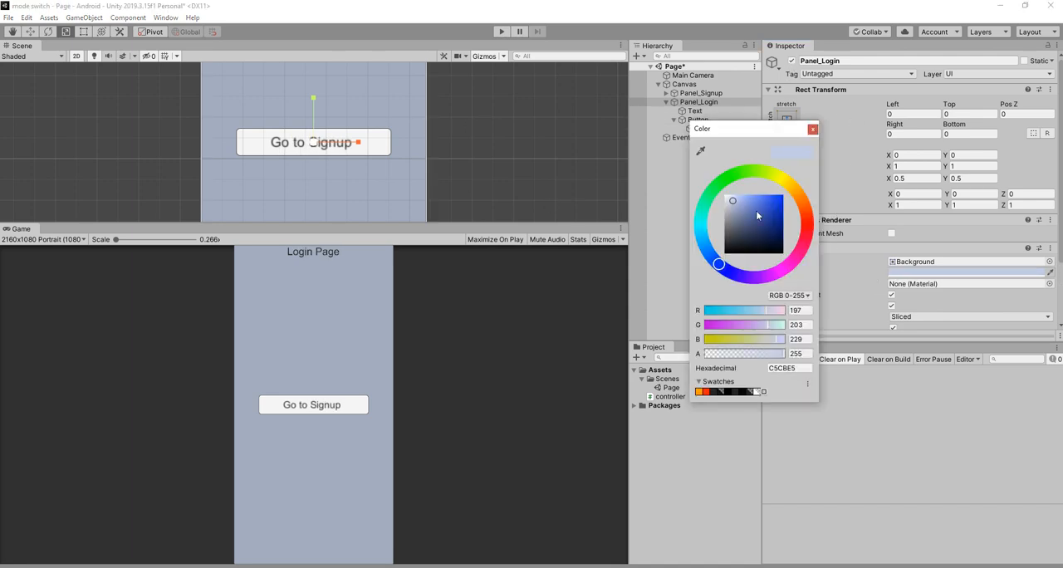
{"action": "left_click", "coordinate": [762, 220]}
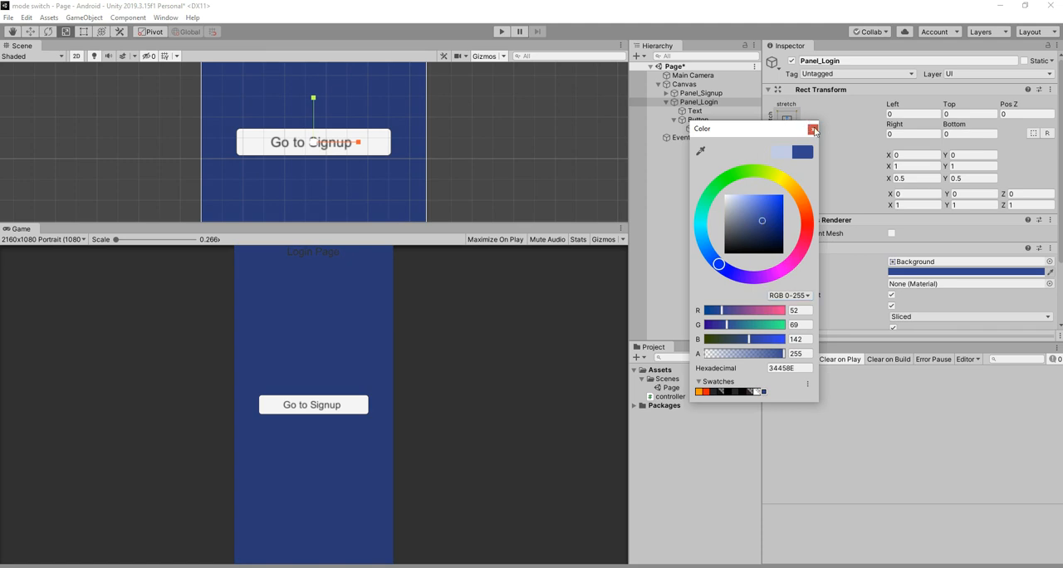
{"action": "left_click", "coordinate": [814, 129]}
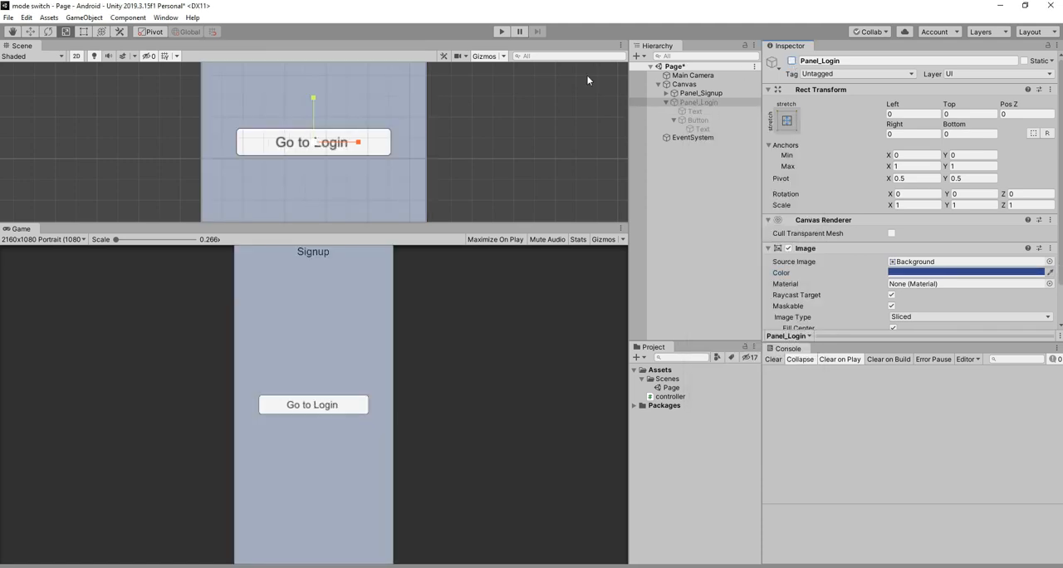
{"action": "left_click", "coordinate": [500, 31]}
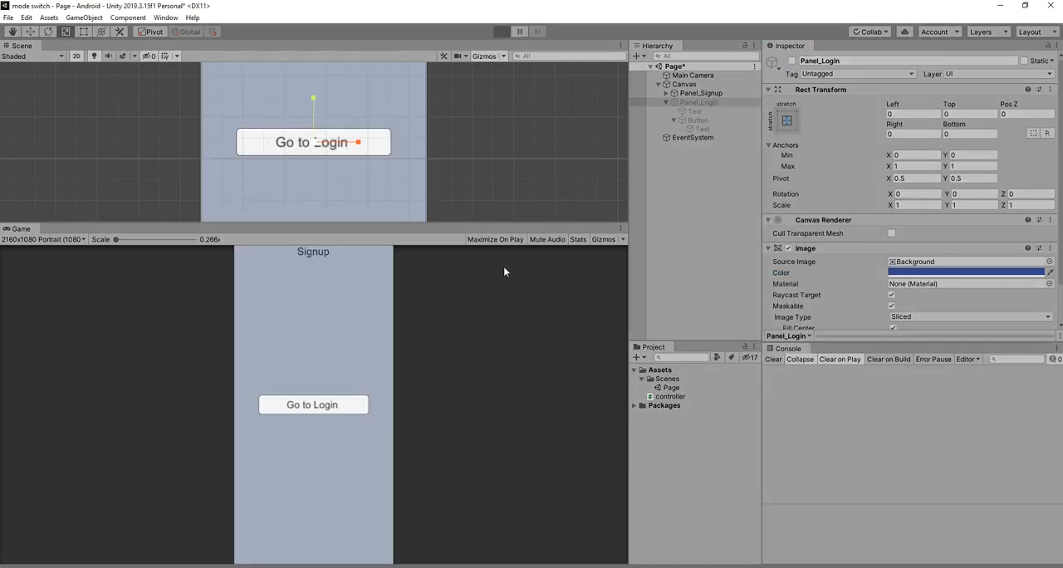
{"action": "left_click", "coordinate": [500, 31]}
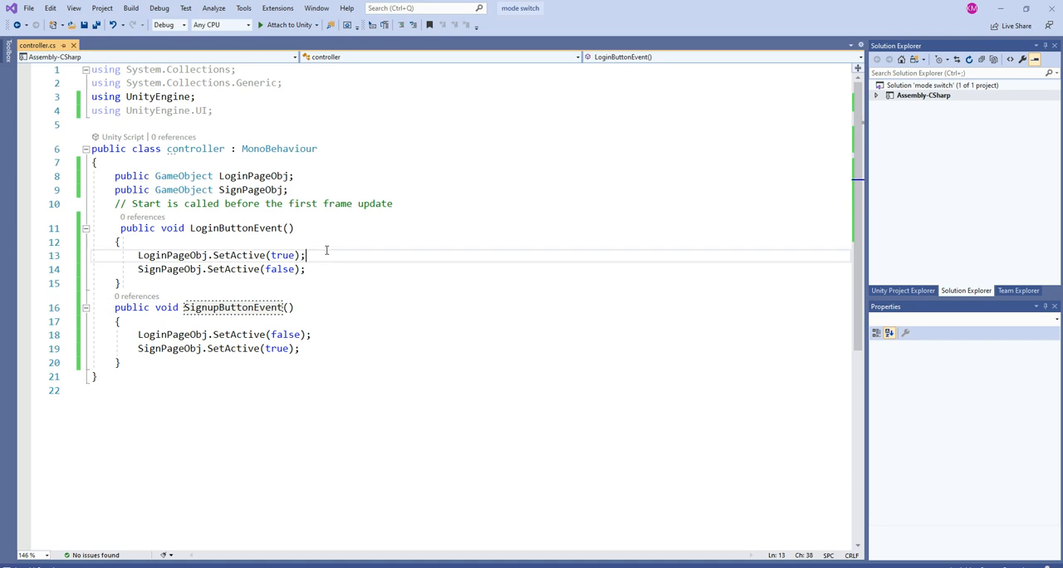
Add Screen.orientation = ScreenOrientation.Landscape to LoginButtonEvent and SignupButtonEvent in controller.cs
{"action": "type", "text": "scr"}
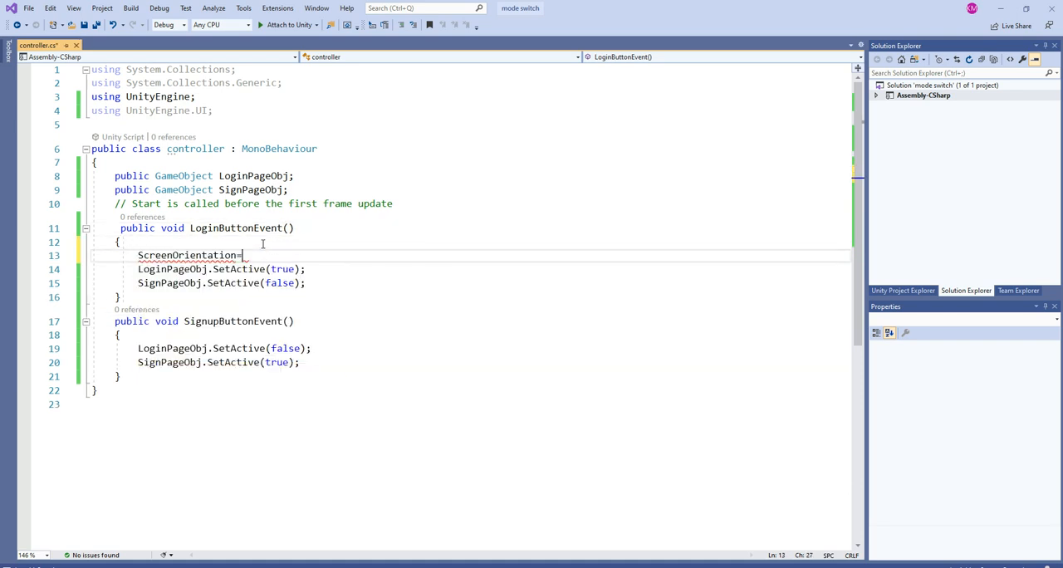
{"action": "type", "text": "la"}
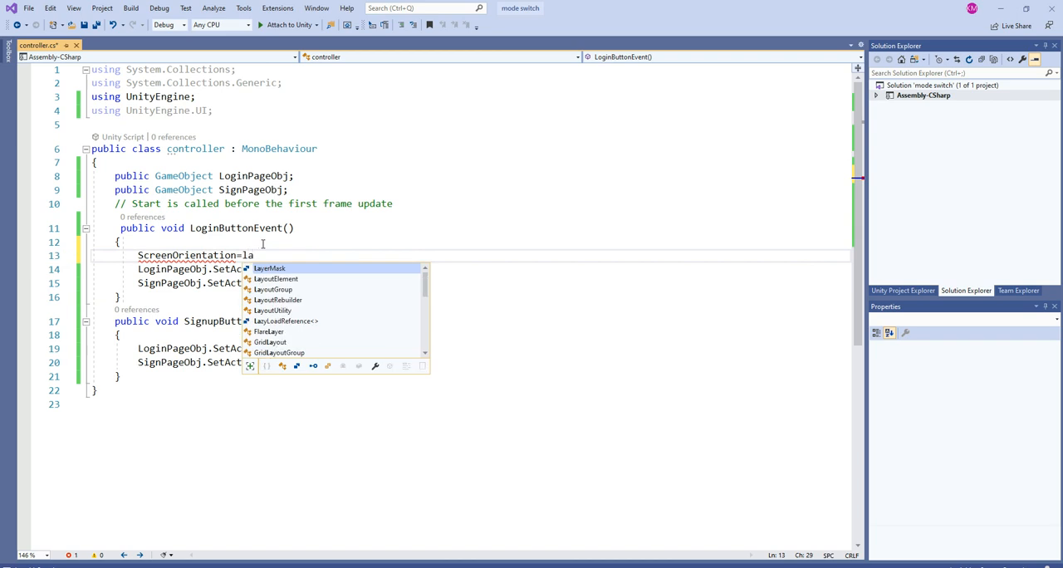
{"action": "key", "text": "Backspace"}
{"action": "type", "text": "s"}
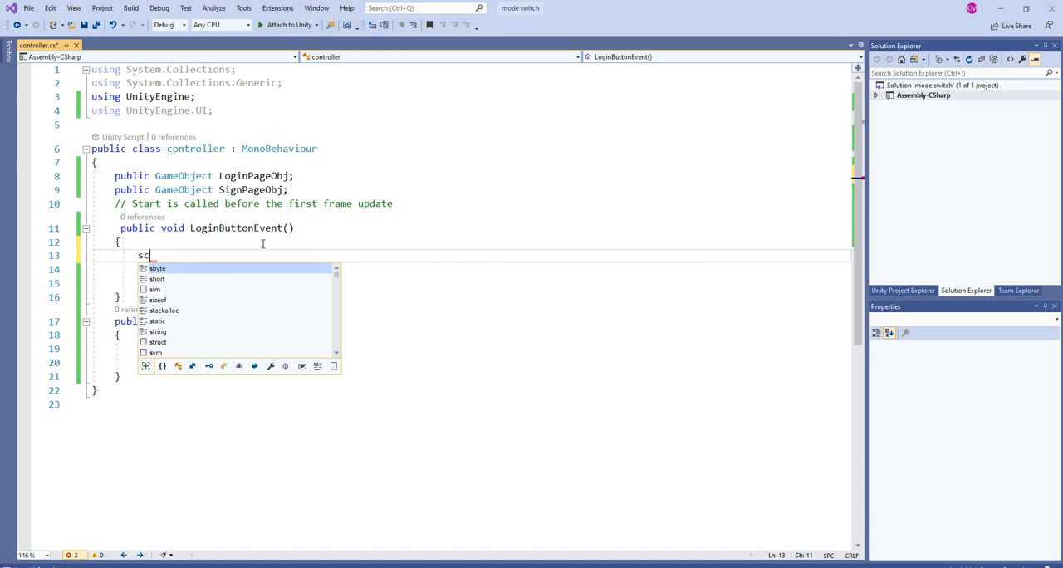
{"action": "type", "text": "creen."}
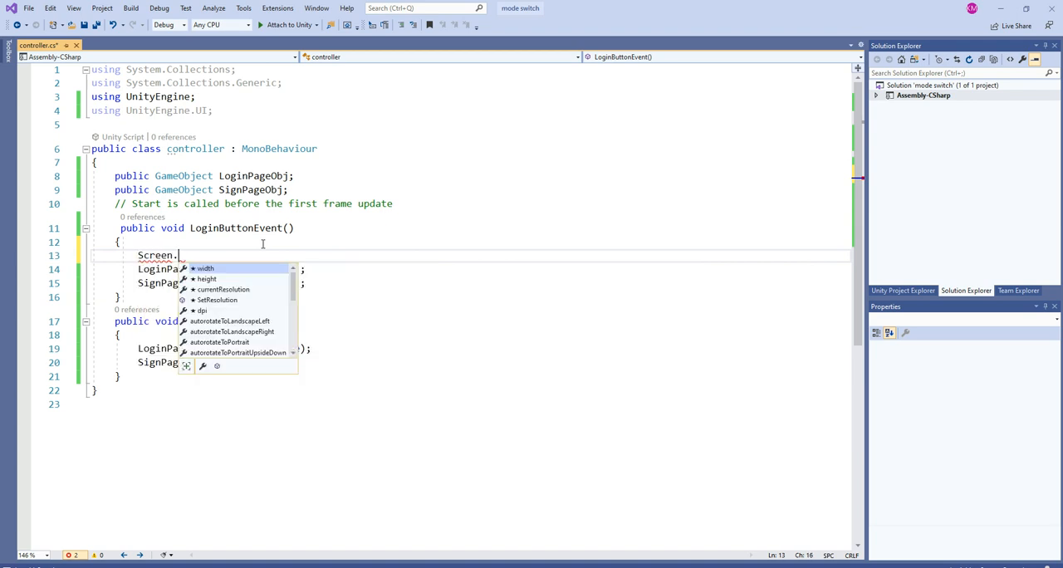
{"action": "type", "text": "orientation="}
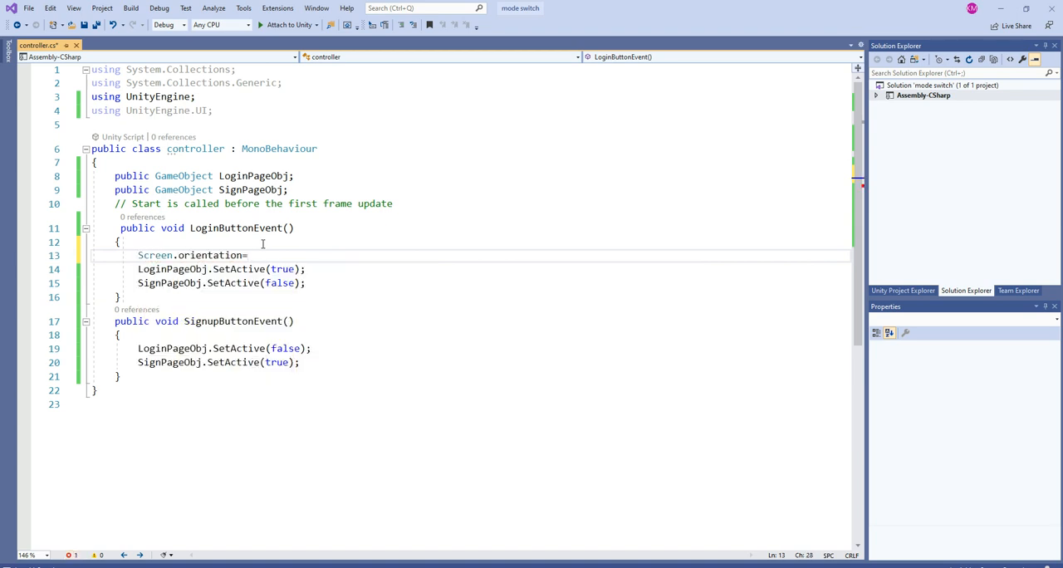
{"action": "type", "text": "l"}
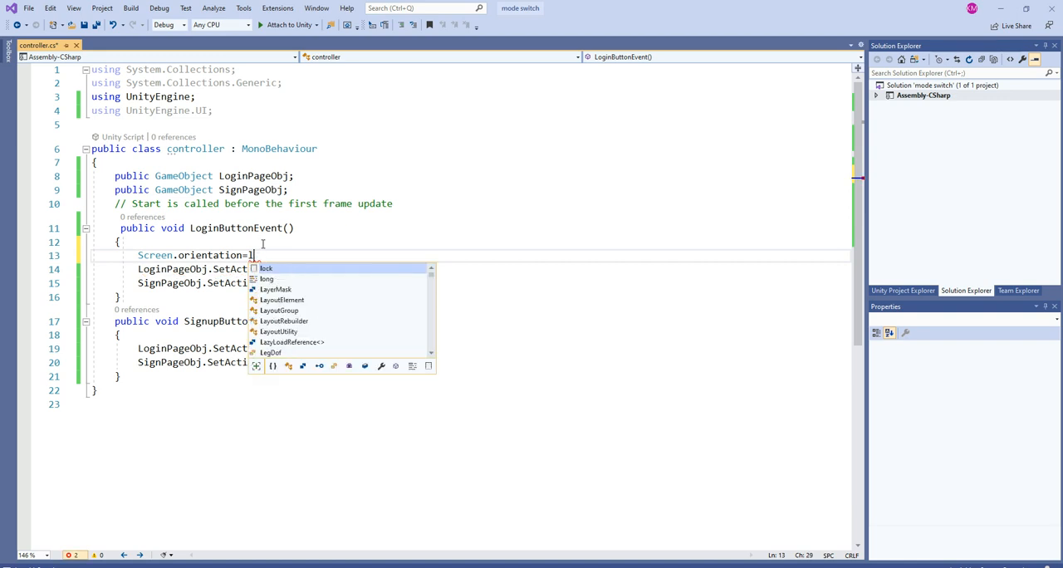
{"action": "type", "text": "S"}
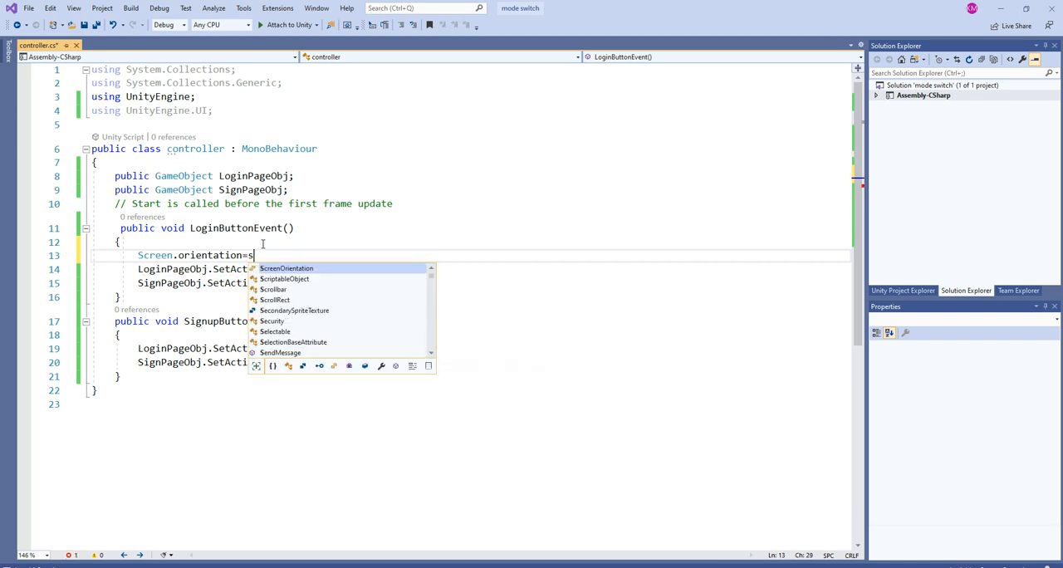
{"action": "type", "text": "creenOrientation.Landscape;"}
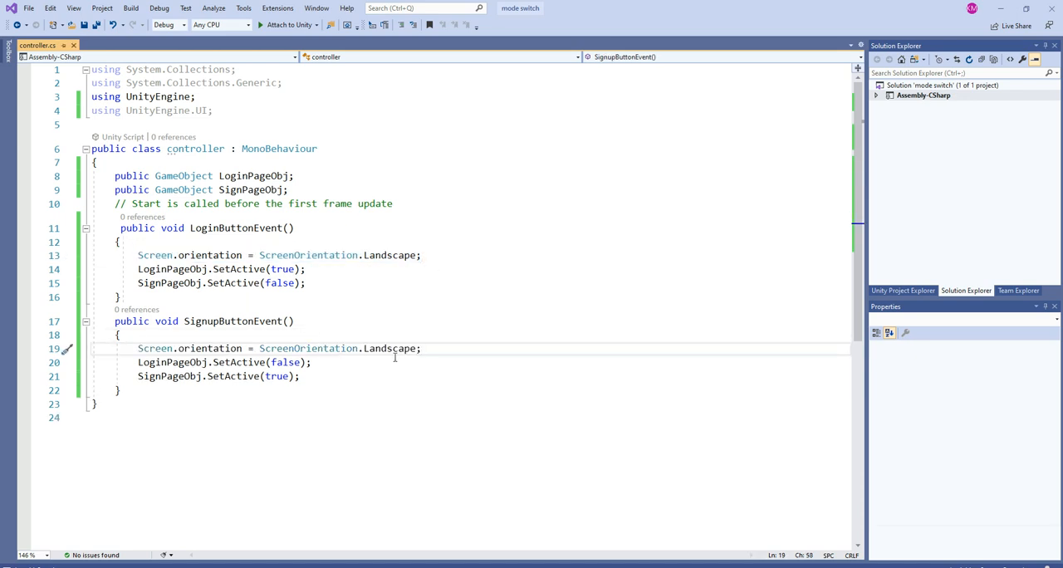
{"action": "type", "text": "p"}
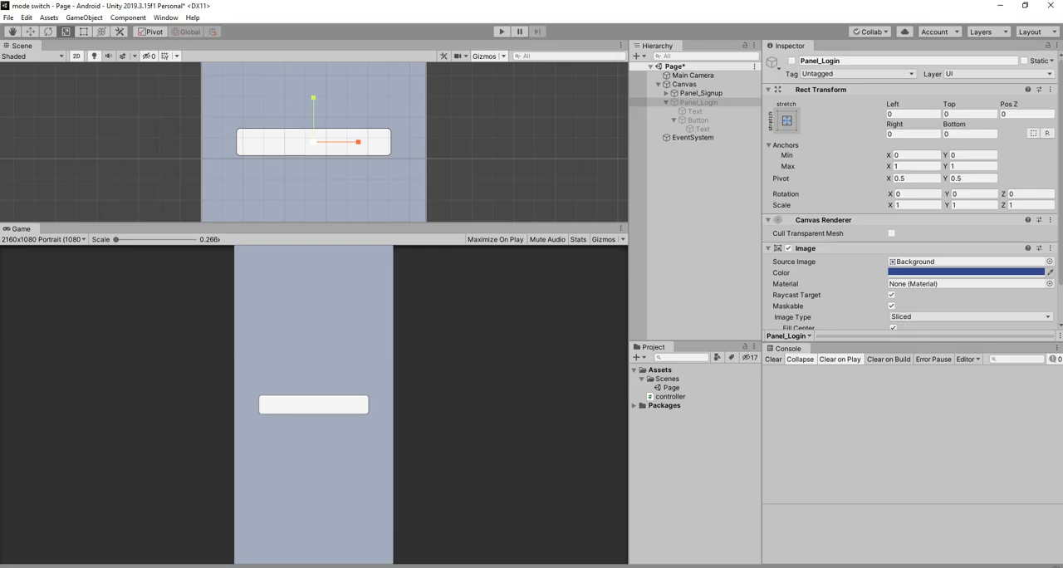
Run and stop Play mode to test the buttons, then open File > Build Settings
{"action": "left_click", "coordinate": [501, 32]}
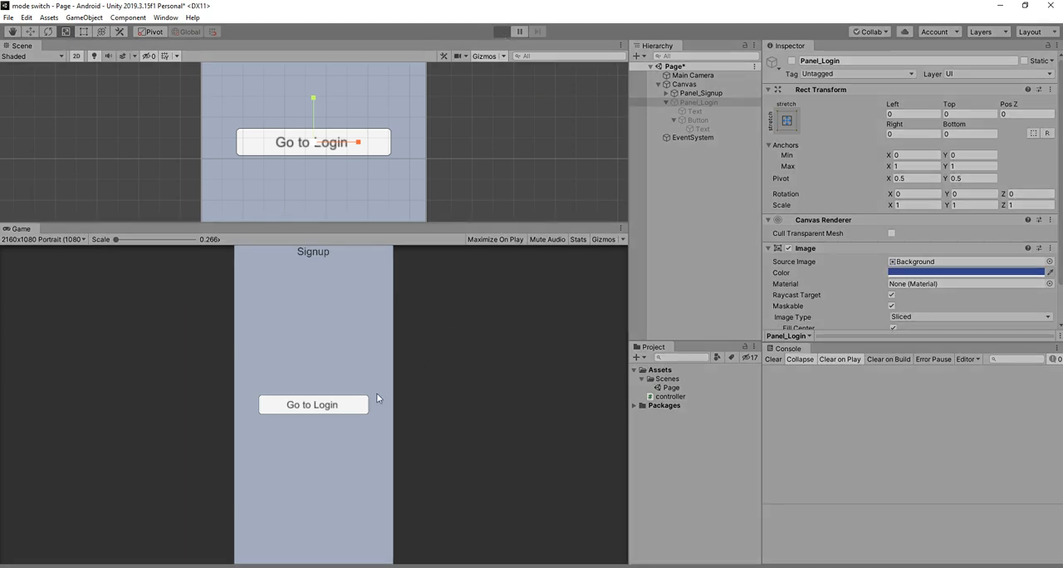
{"action": "left_click", "coordinate": [501, 31]}
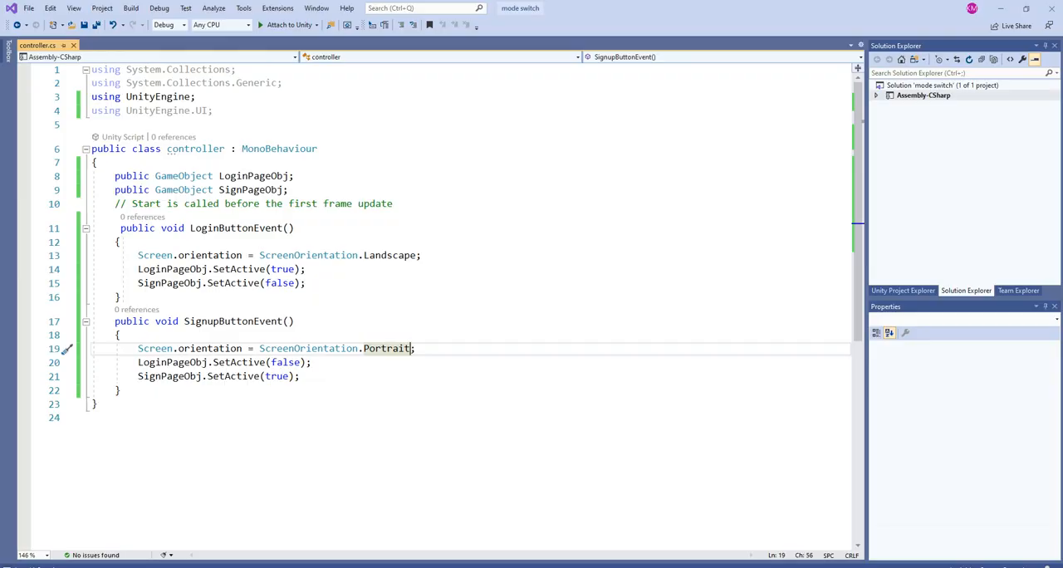
{"action": "left_click", "coordinate": [521, 8]}
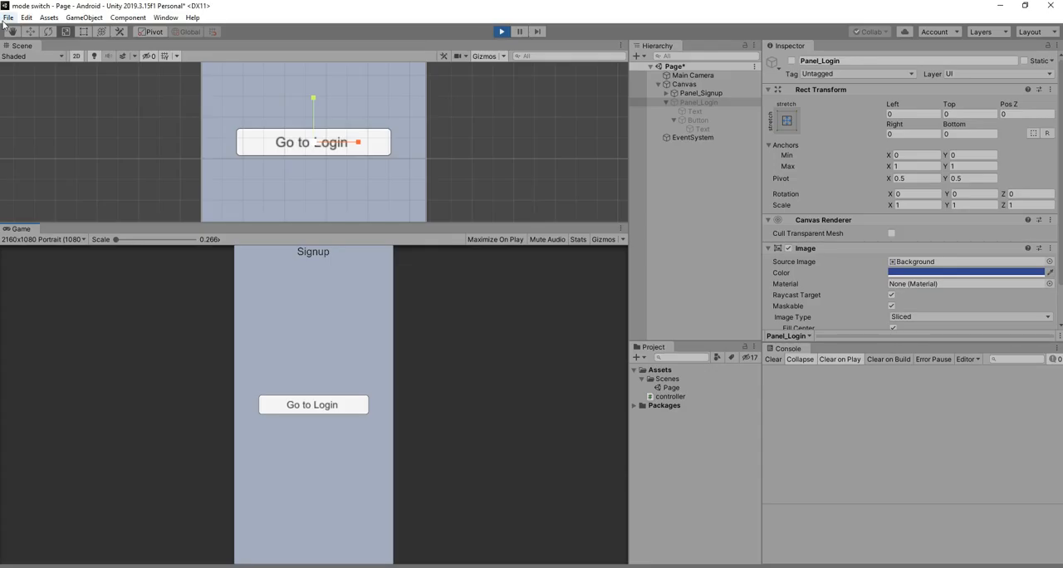
{"action": "left_click", "coordinate": [8, 17]}
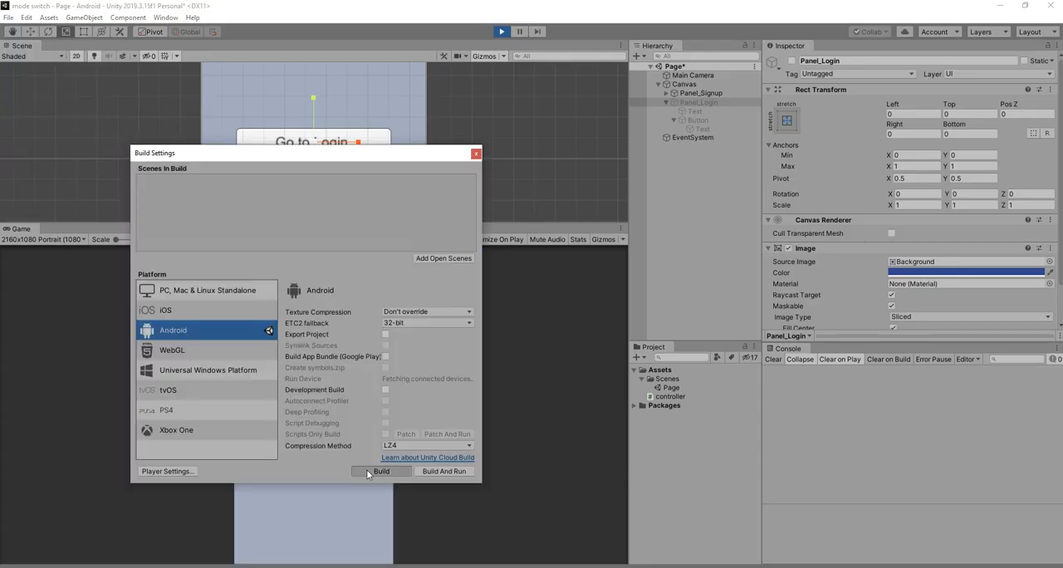